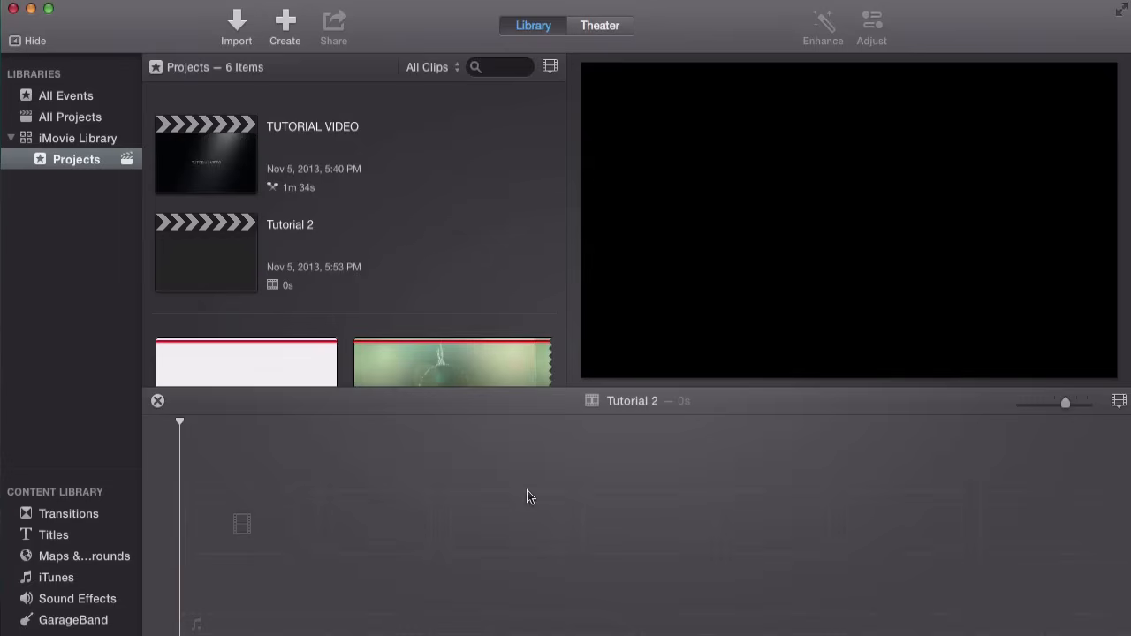
mouse_move(725, 81)
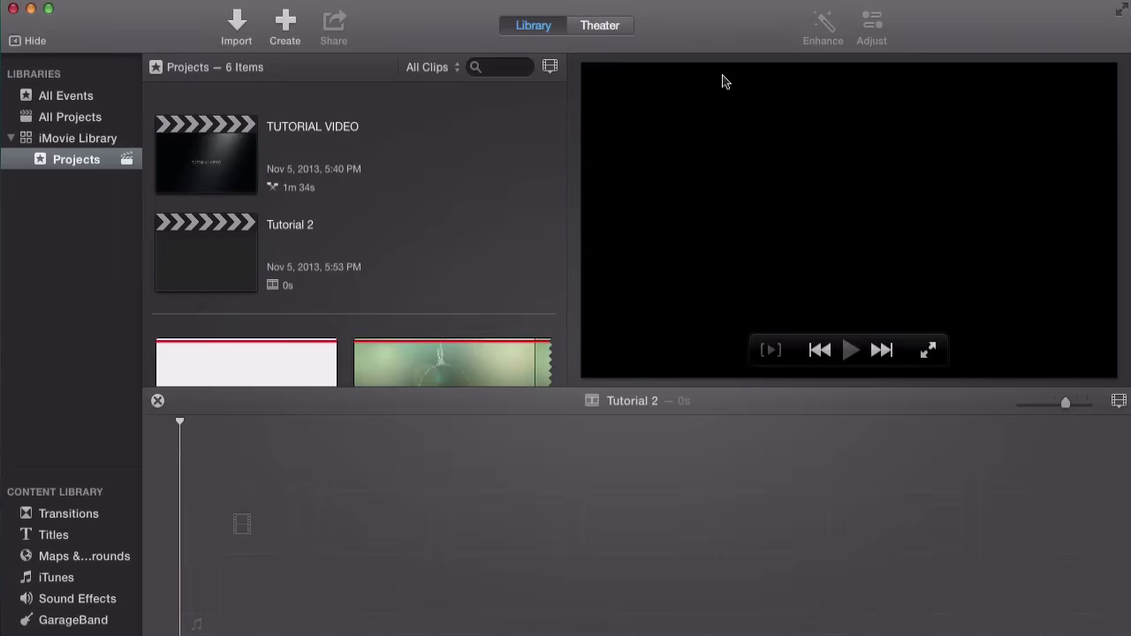
mouse_move(801, 92)
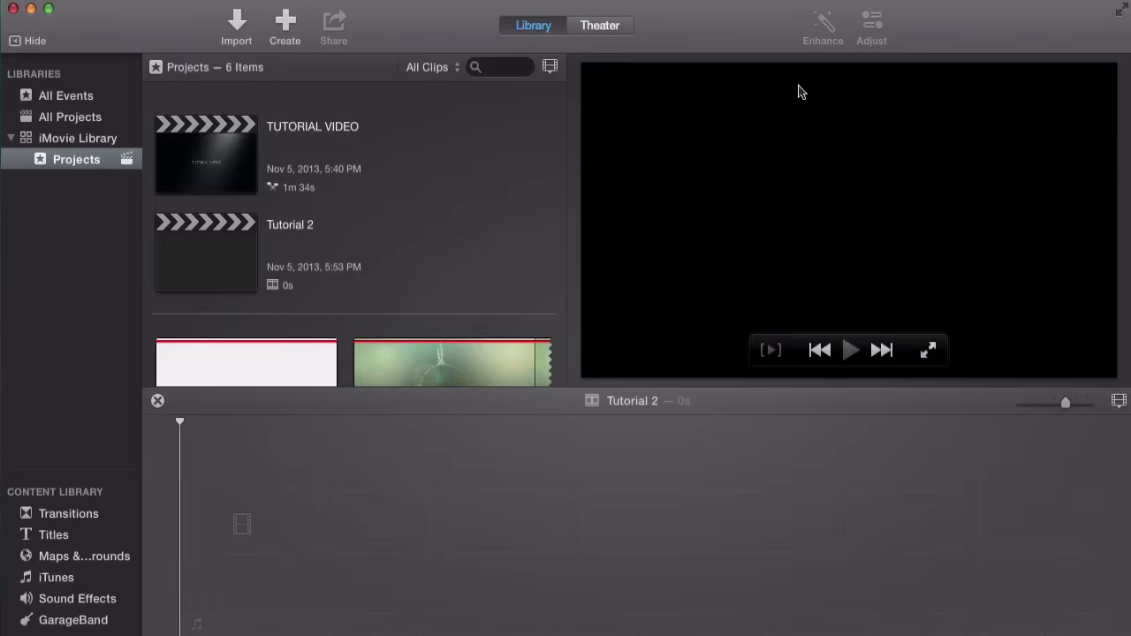
mouse_move(757, 258)
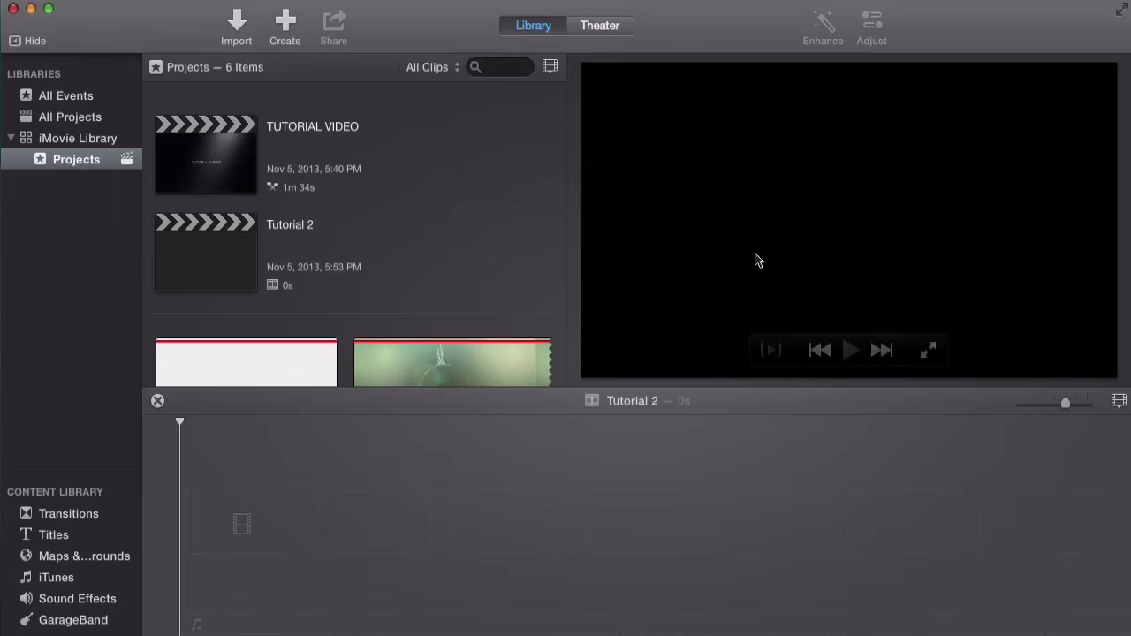
mouse_move(468, 170)
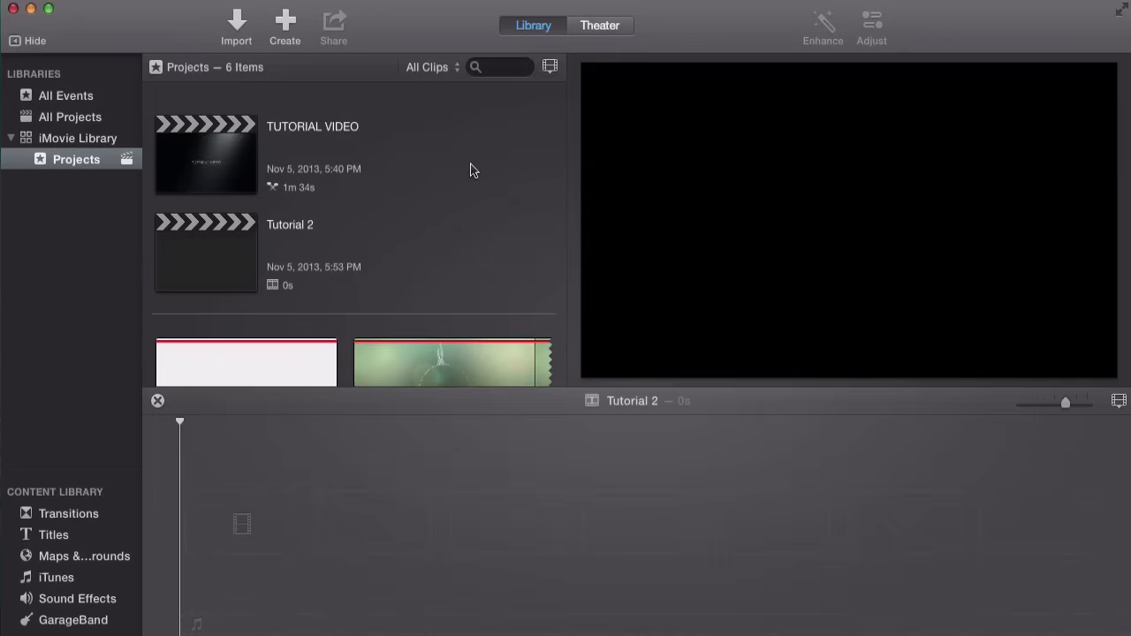
mouse_move(337, 327)
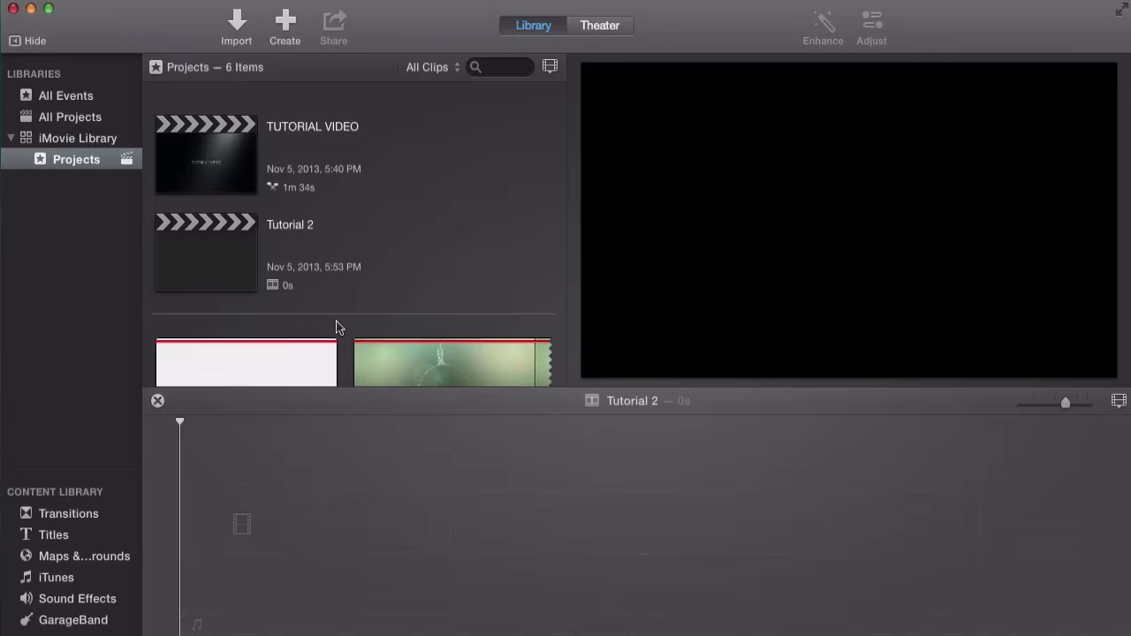
- Mark a range of the Audio React HD Drake 1 clip in the browser
scroll("down", 3)
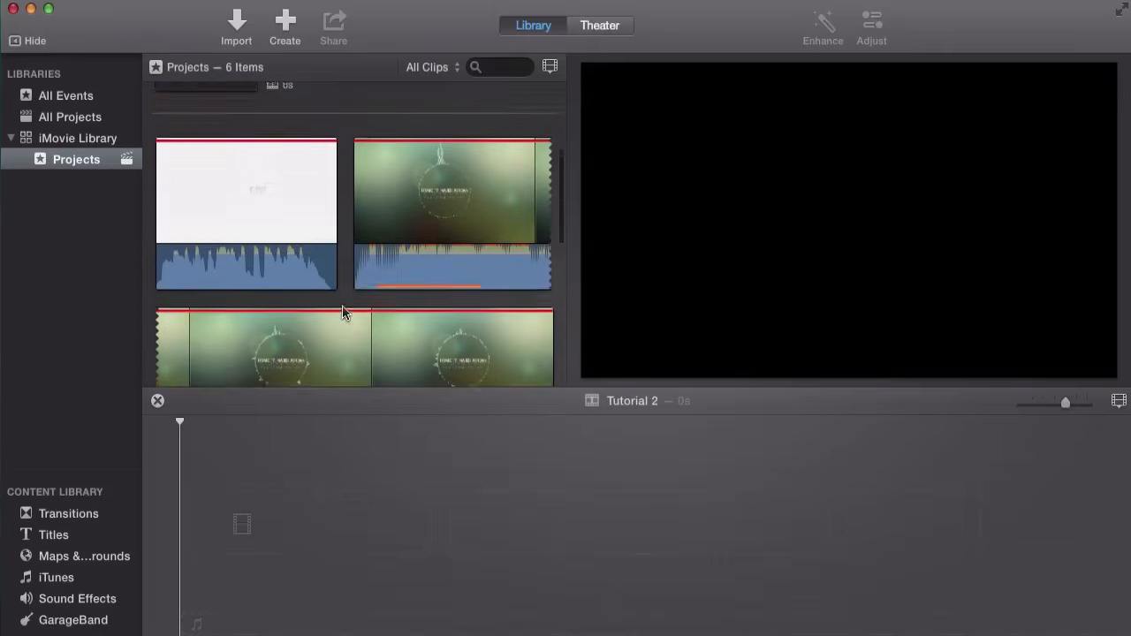
mouse_move(297, 247)
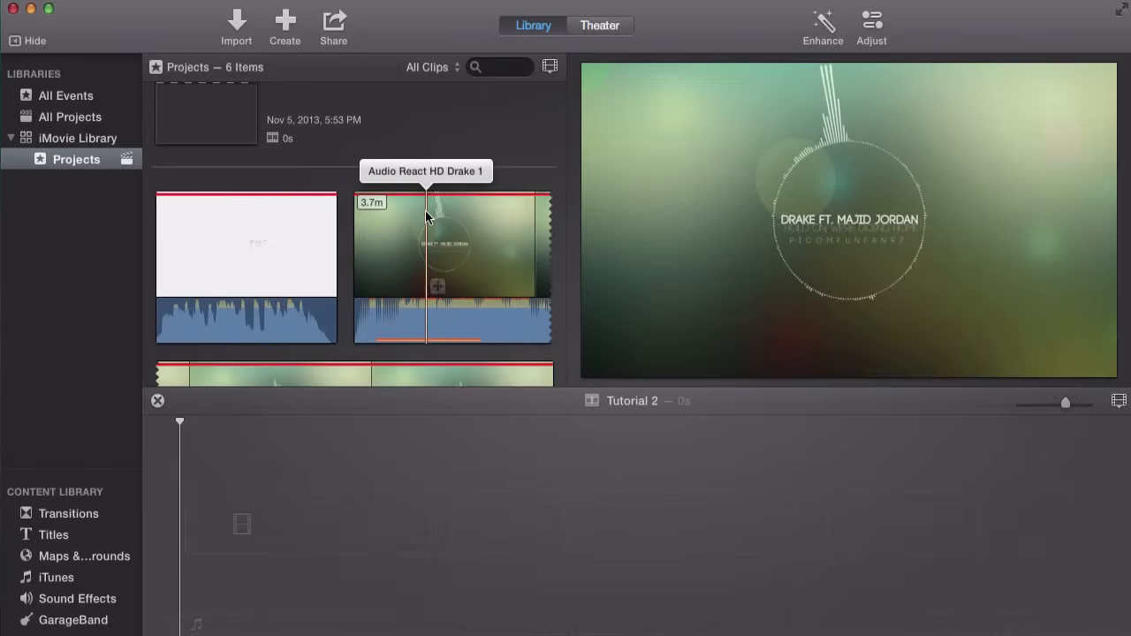
mouse_move(416, 239)
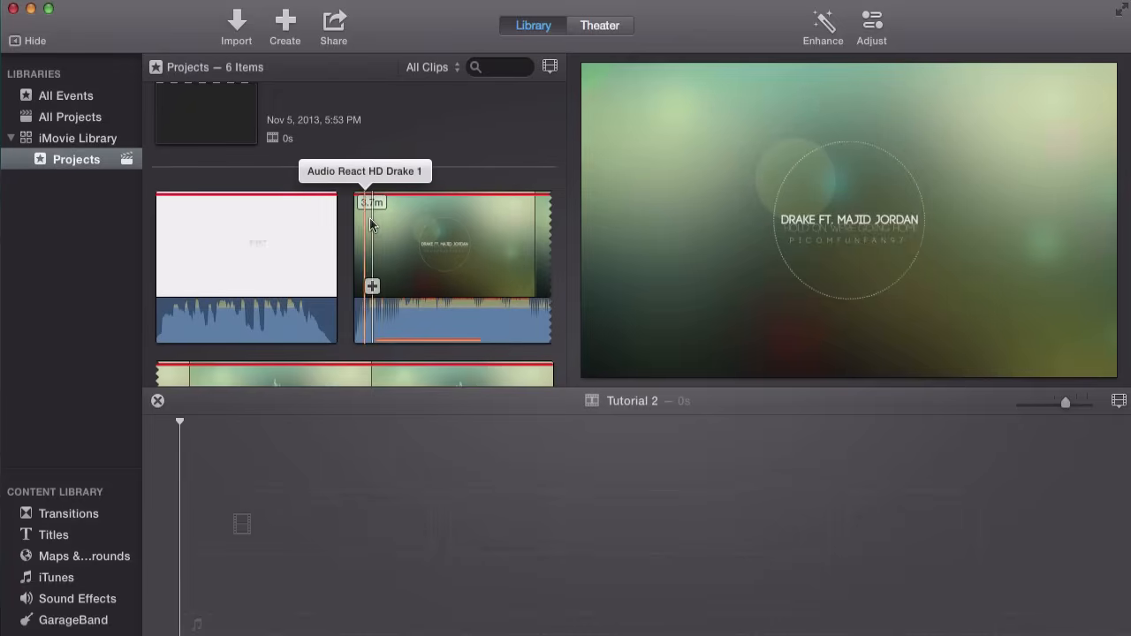
left_click(451, 248)
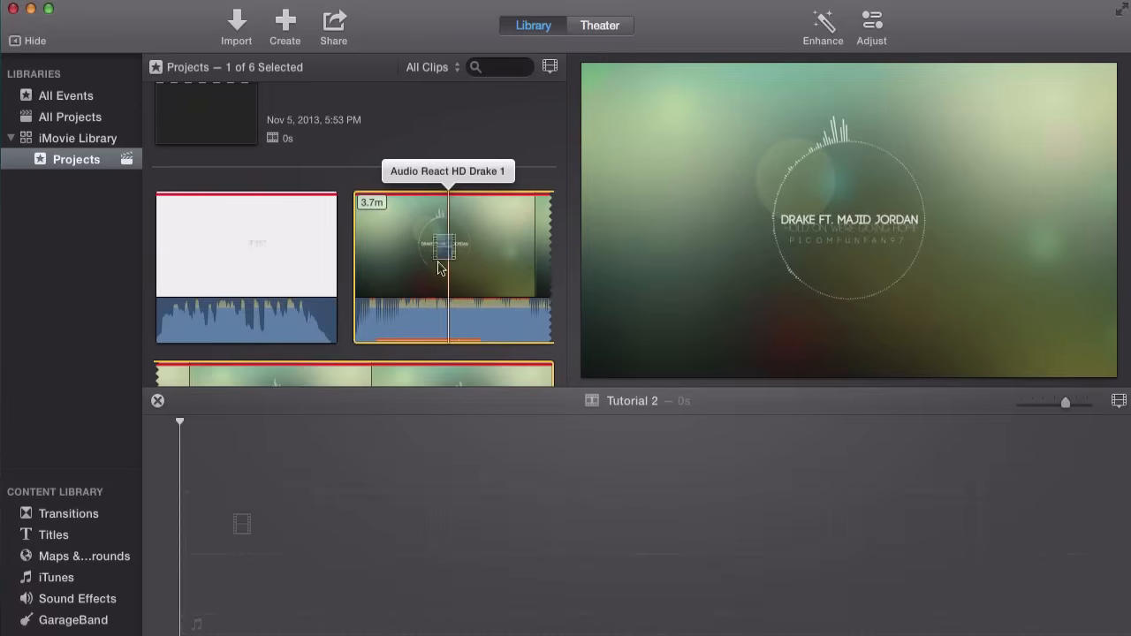
- Use Select Entire Clip so the whole Audio React HD Drake 1 clip is marked
right_click(442, 265)
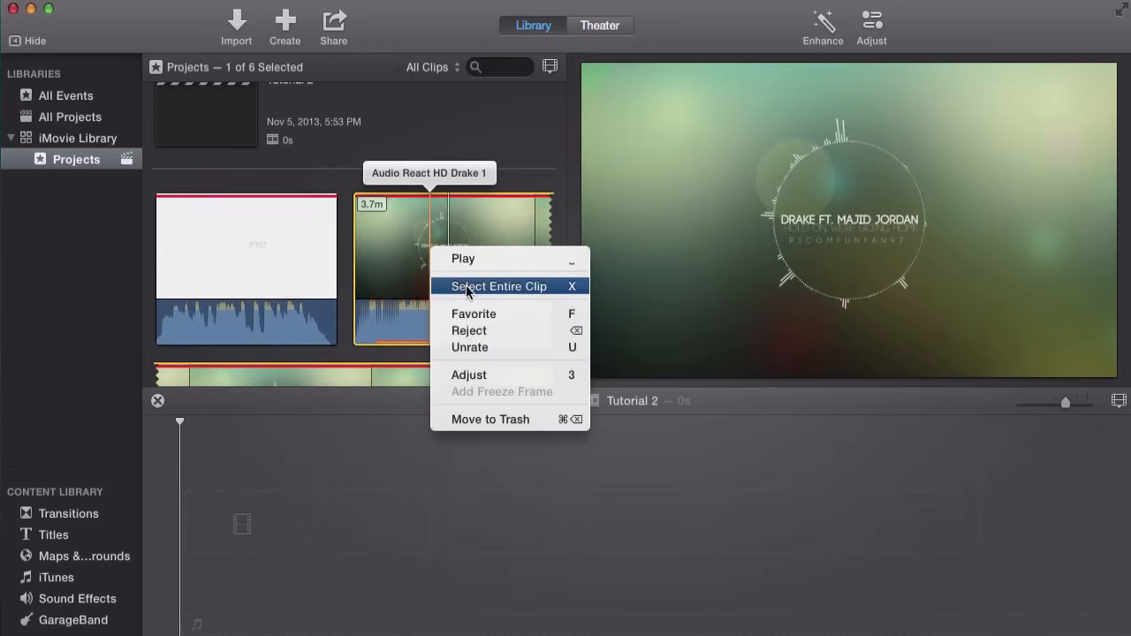
left_click(498, 286)
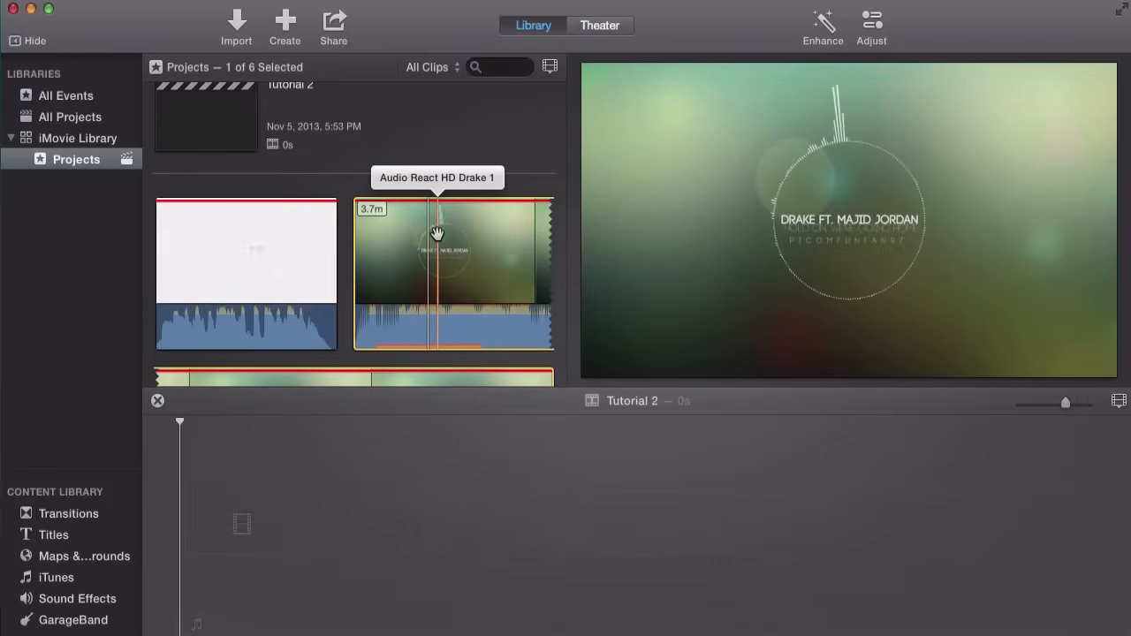
scroll("down", 3)
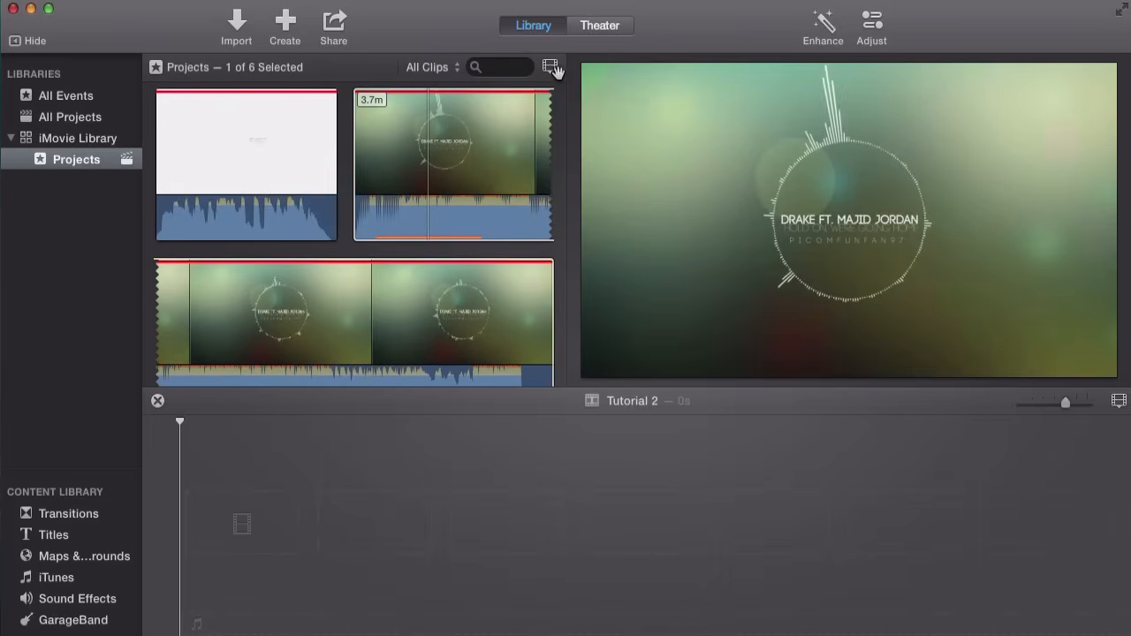
- Adjust the browser thumbnail zoom and add the whole background clip to the Tutorial 2 timeline
left_click(549, 68)
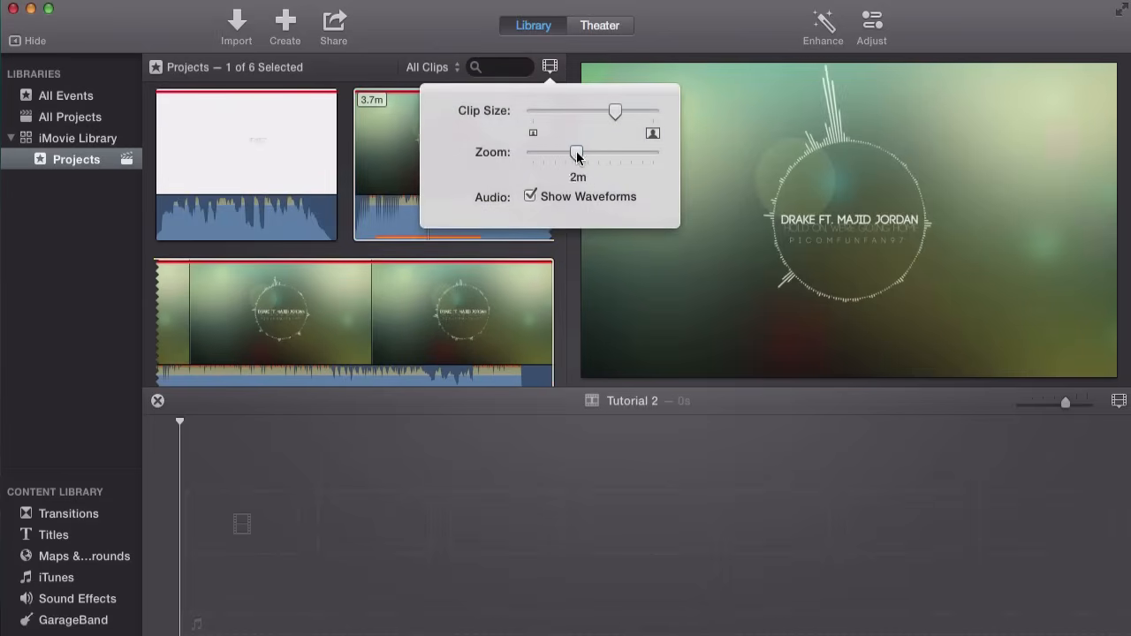
left_click_drag(576, 152, 540, 152)
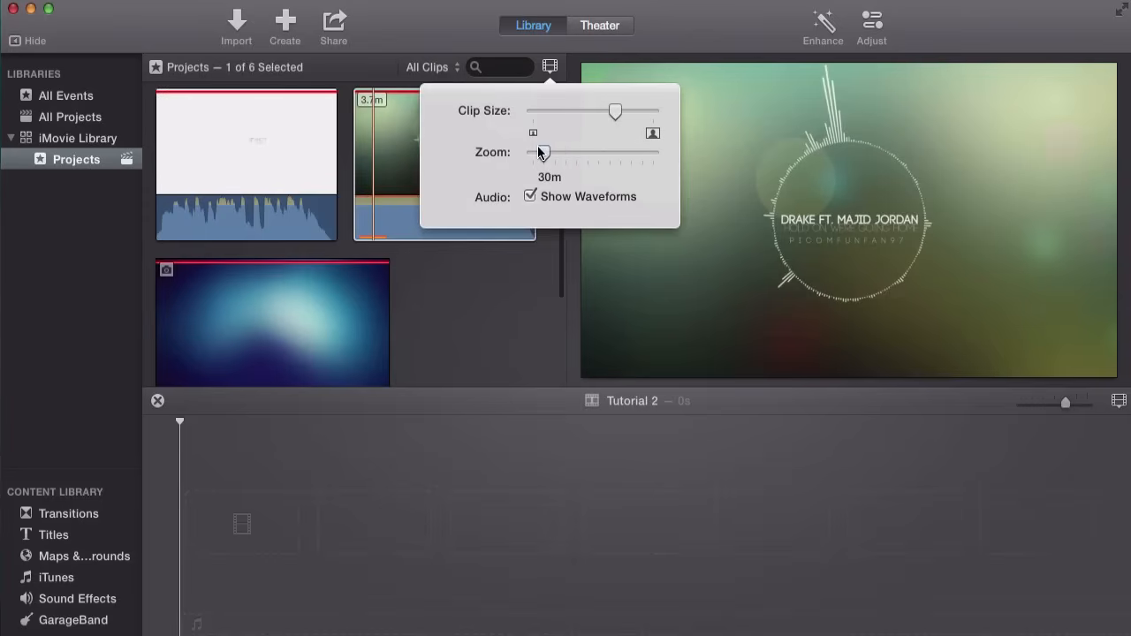
left_click_drag(541, 152, 553, 152)
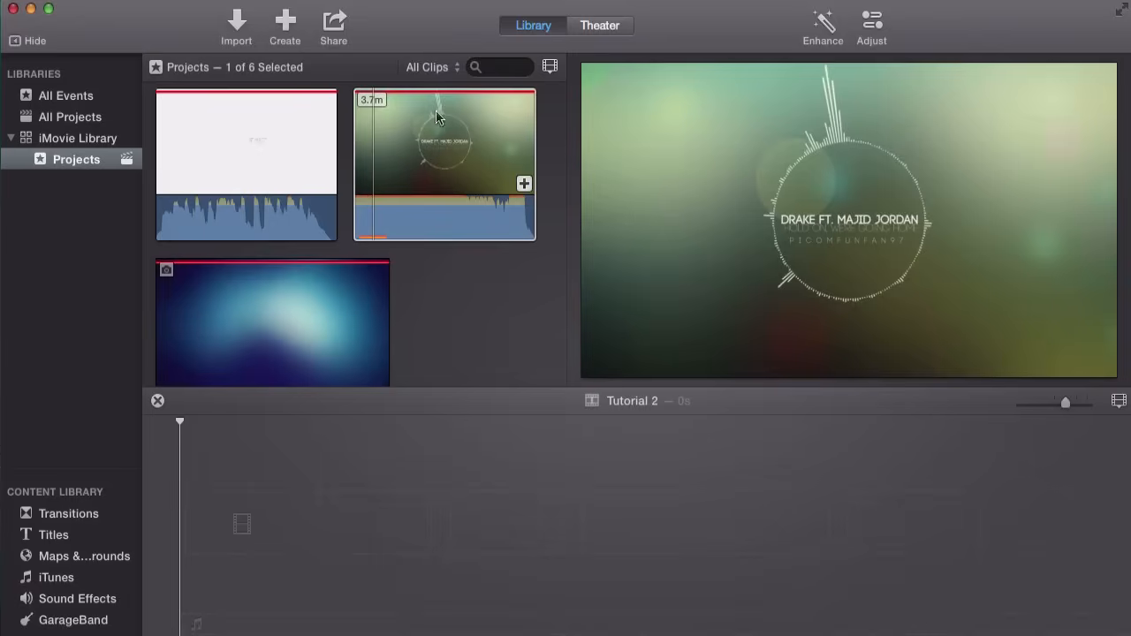
left_click(525, 184)
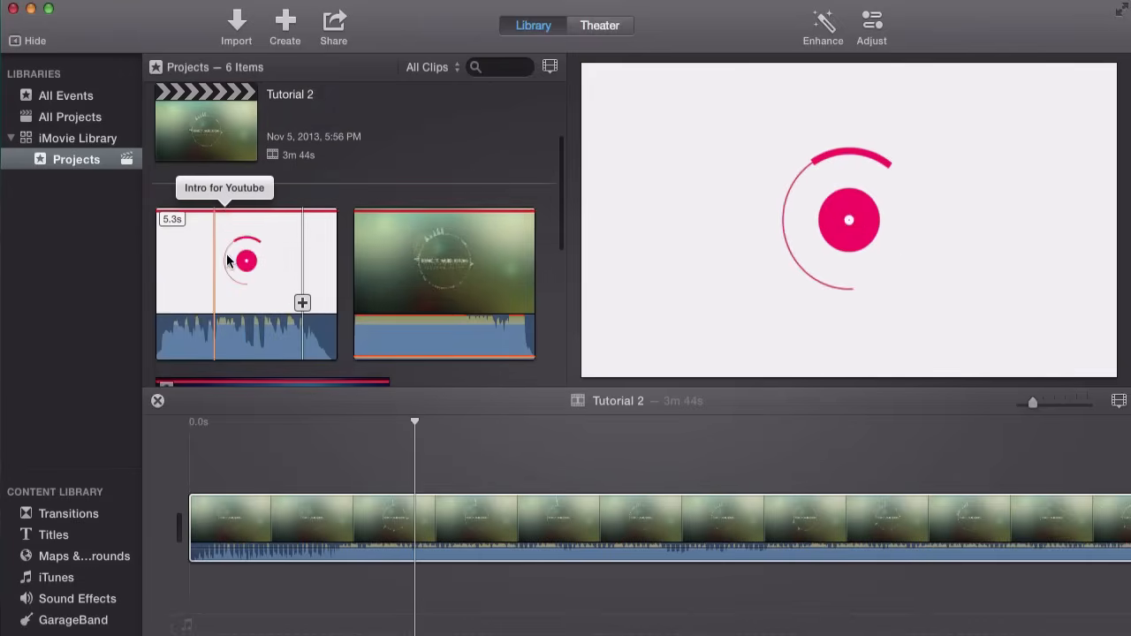
- Connect the Intro for Youtube clip above the background clip in the timeline
left_click(622, 516)
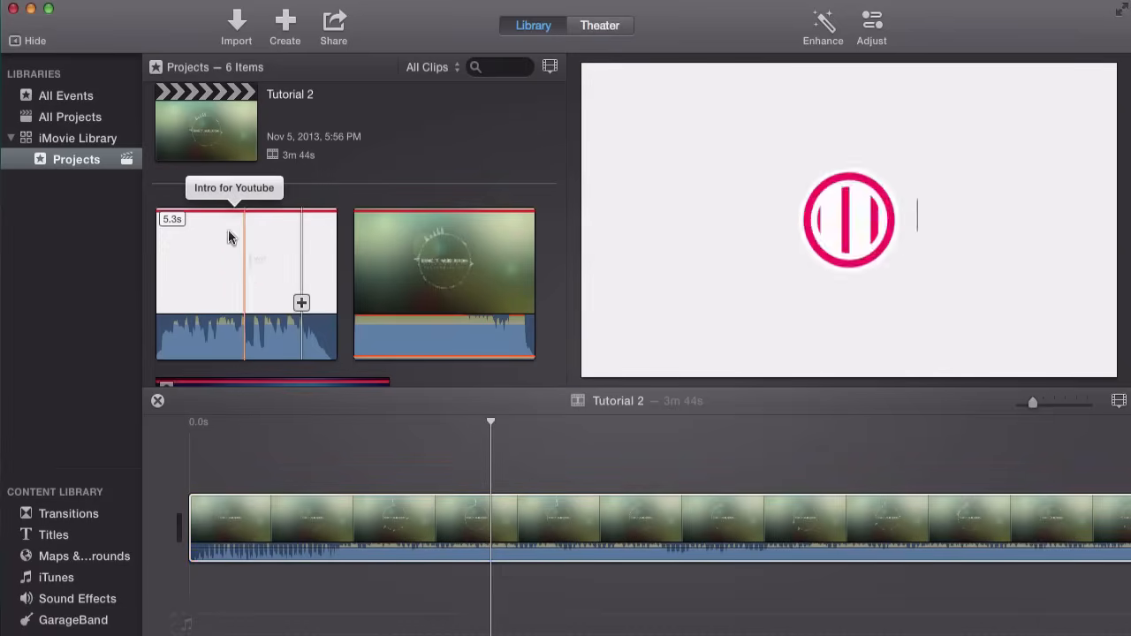
left_click(246, 262)
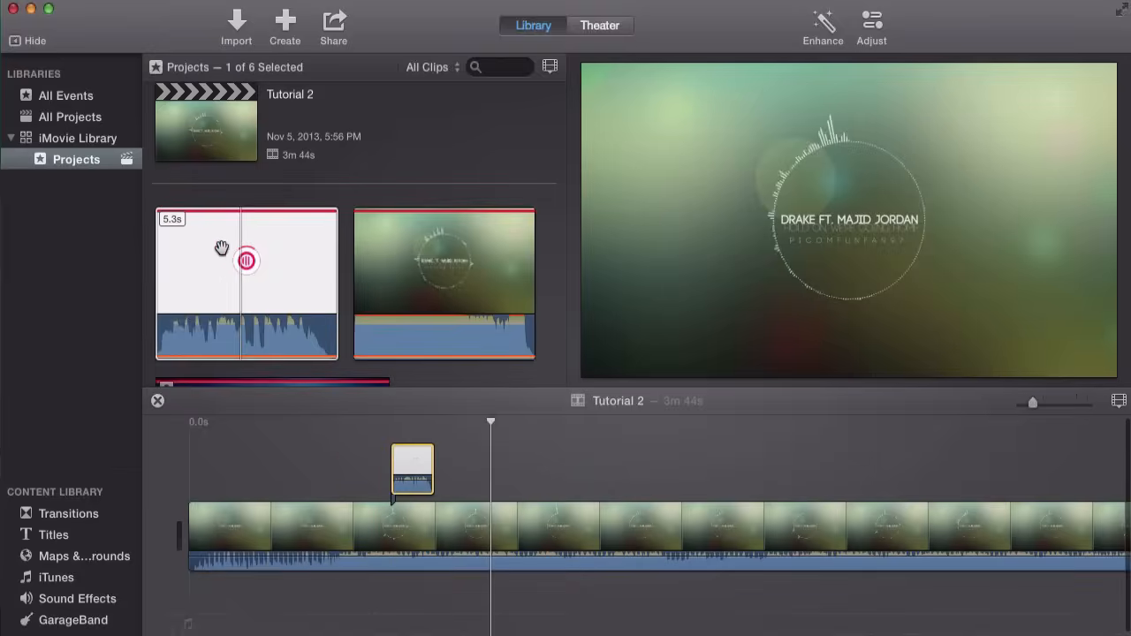
left_click(247, 260)
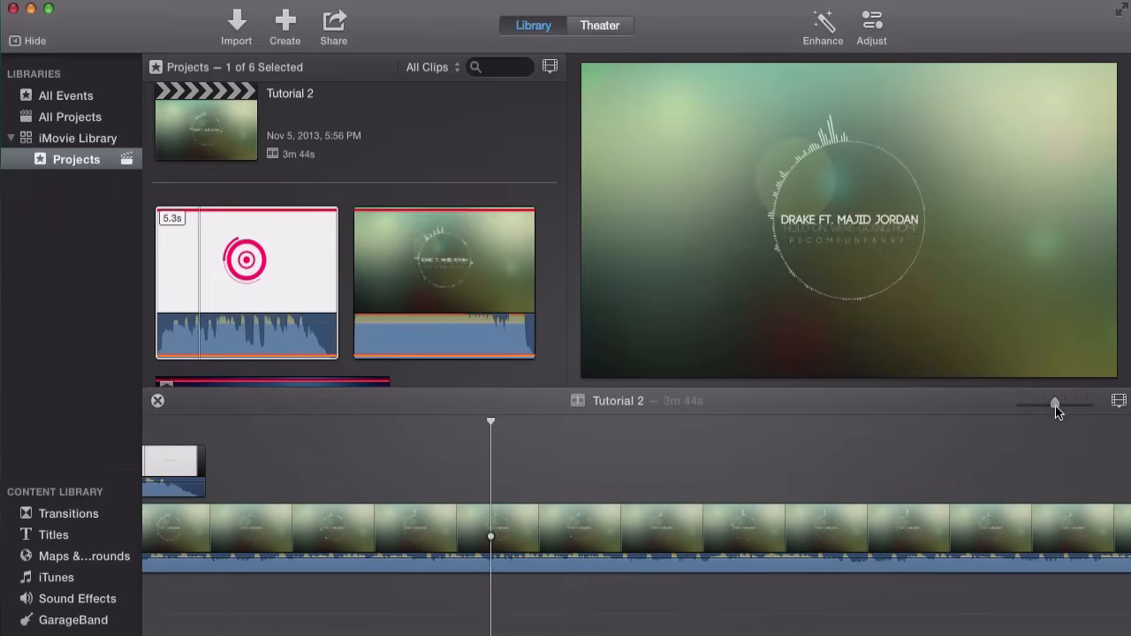
- Adjust the timeline Clip Size slider, ending with smaller clip thumbnails
left_click(1119, 402)
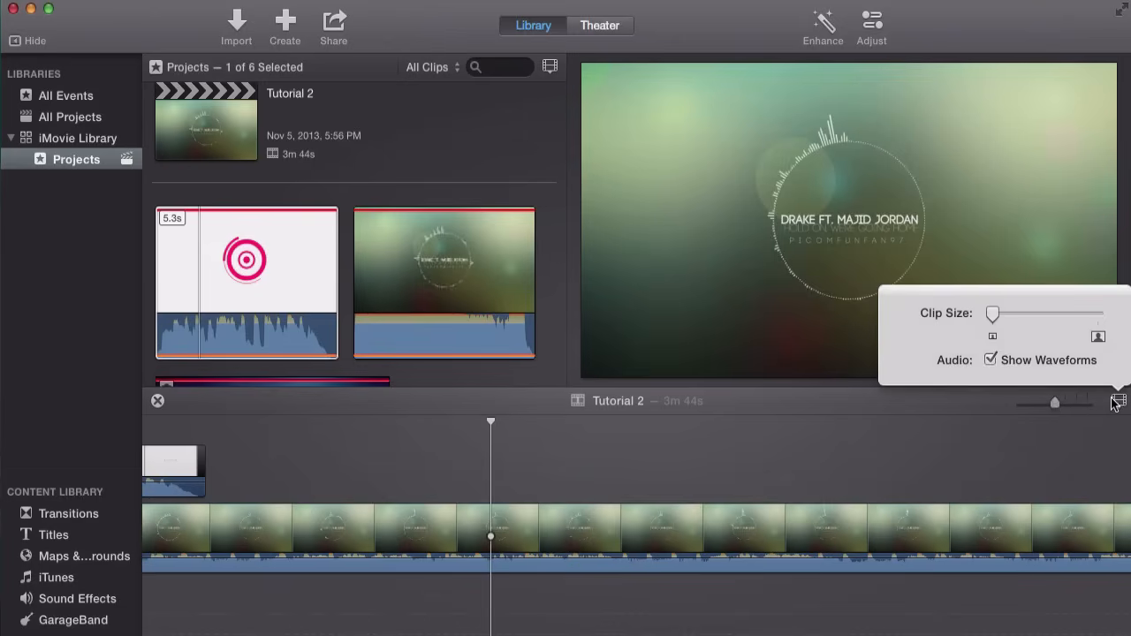
left_click_drag(992, 315, 1028, 314)
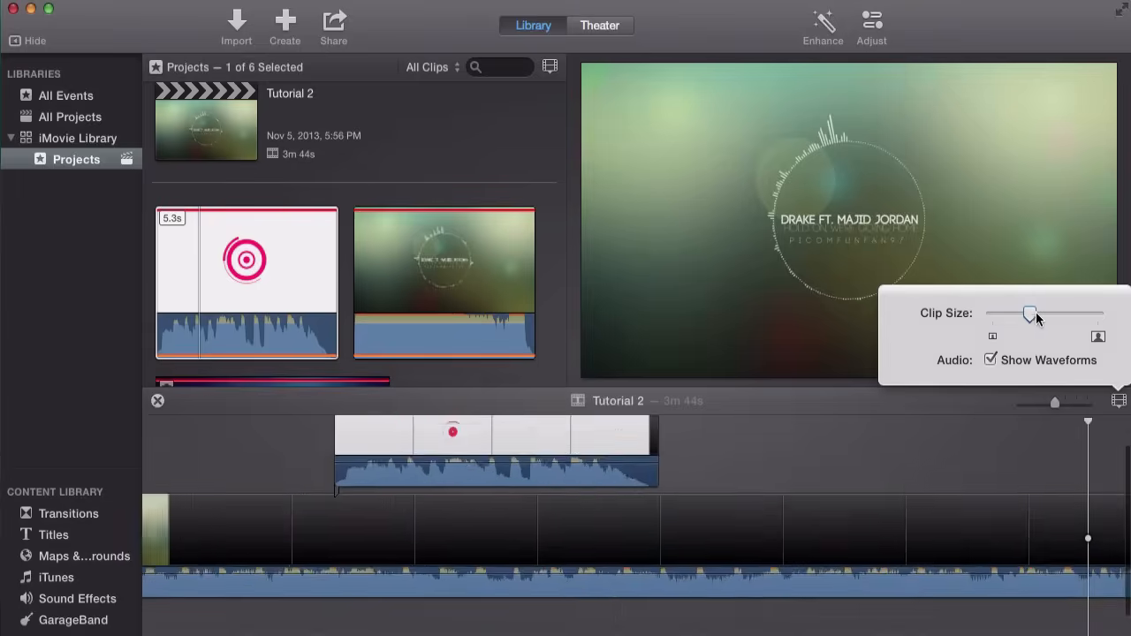
left_click_drag(1028, 314, 1064, 314)
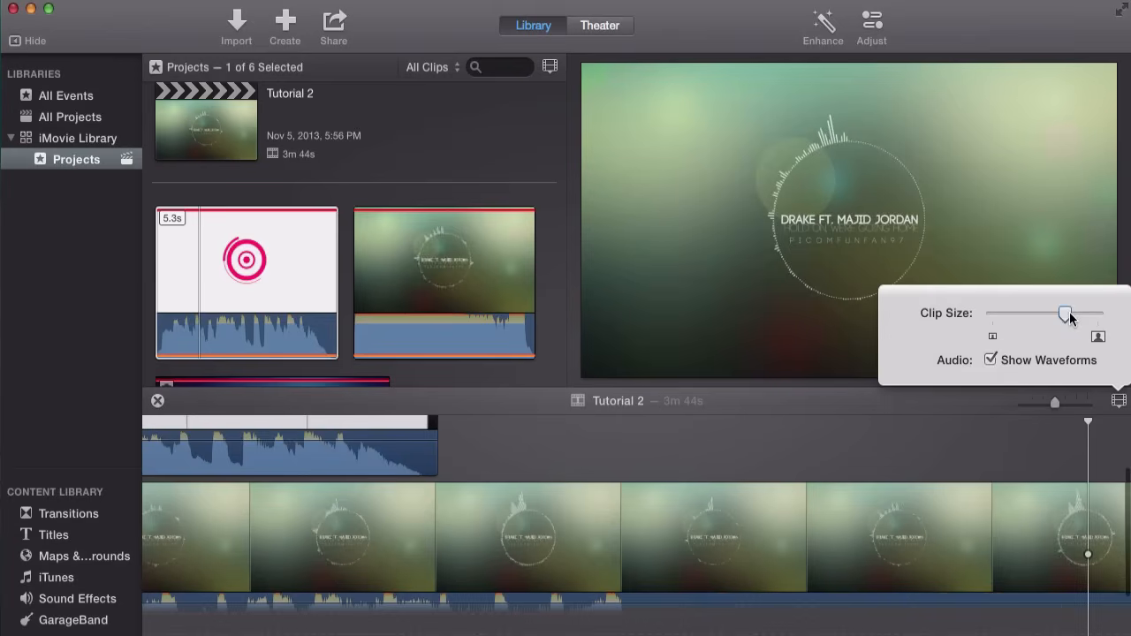
left_click_drag(1064, 315, 1063, 314)
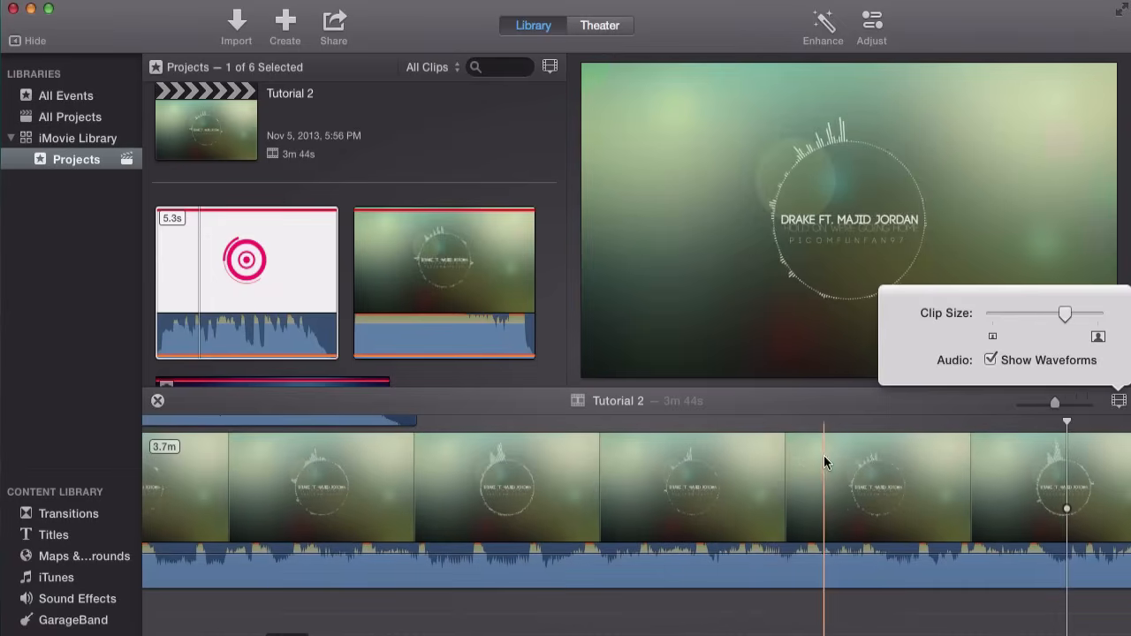
left_click_drag(1064, 313, 1069, 313)
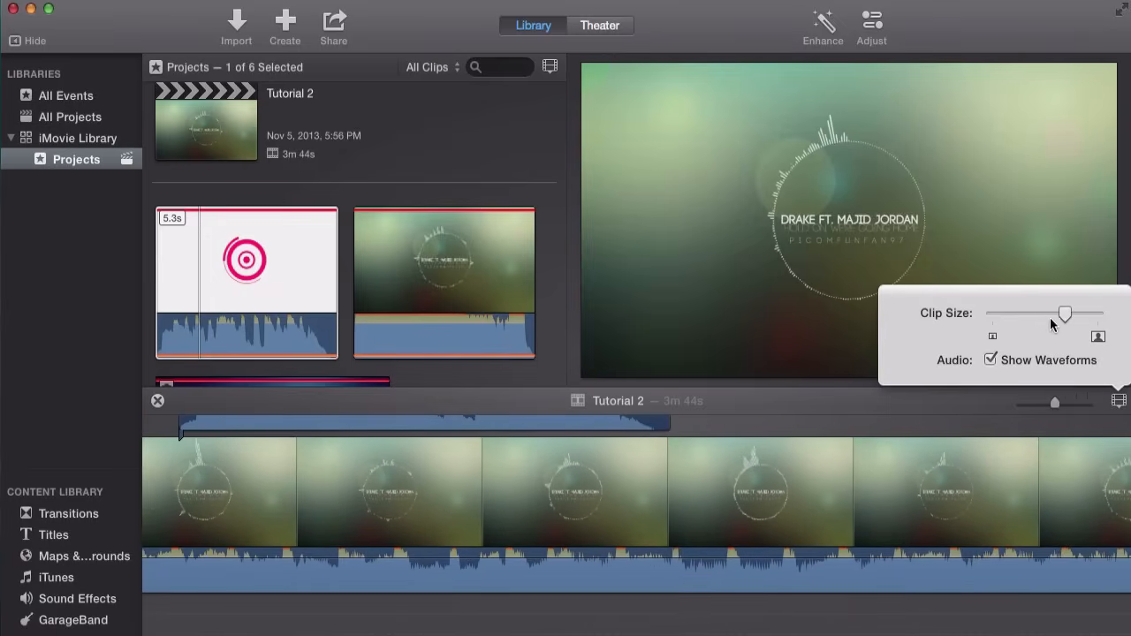
left_click_drag(1064, 315, 1029, 315)
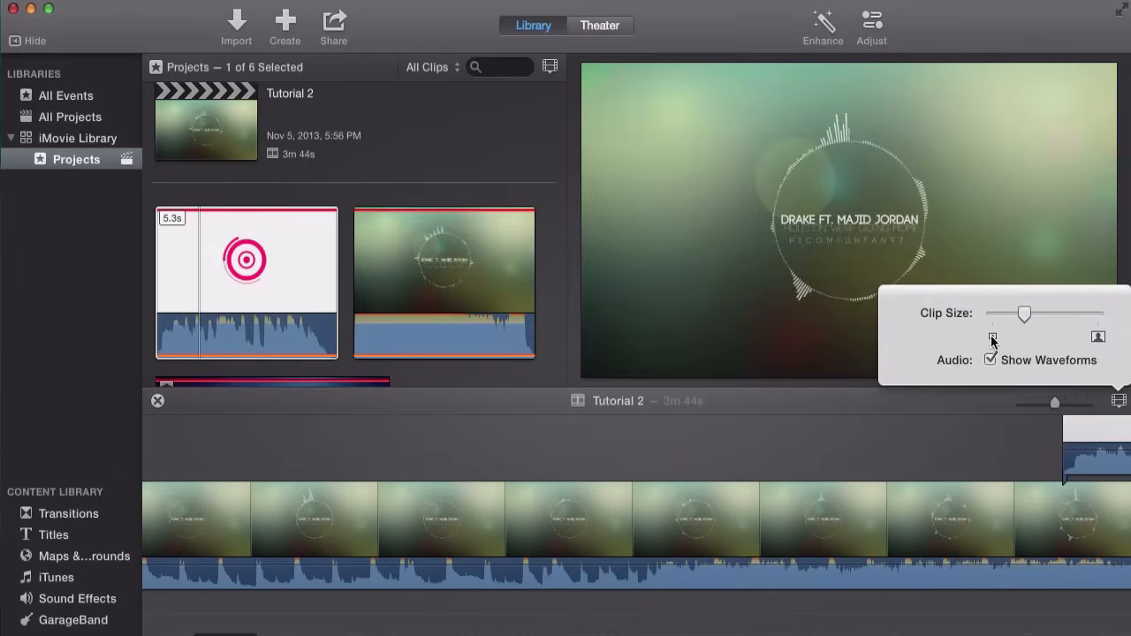
left_click_drag(1023, 314, 1003, 315)
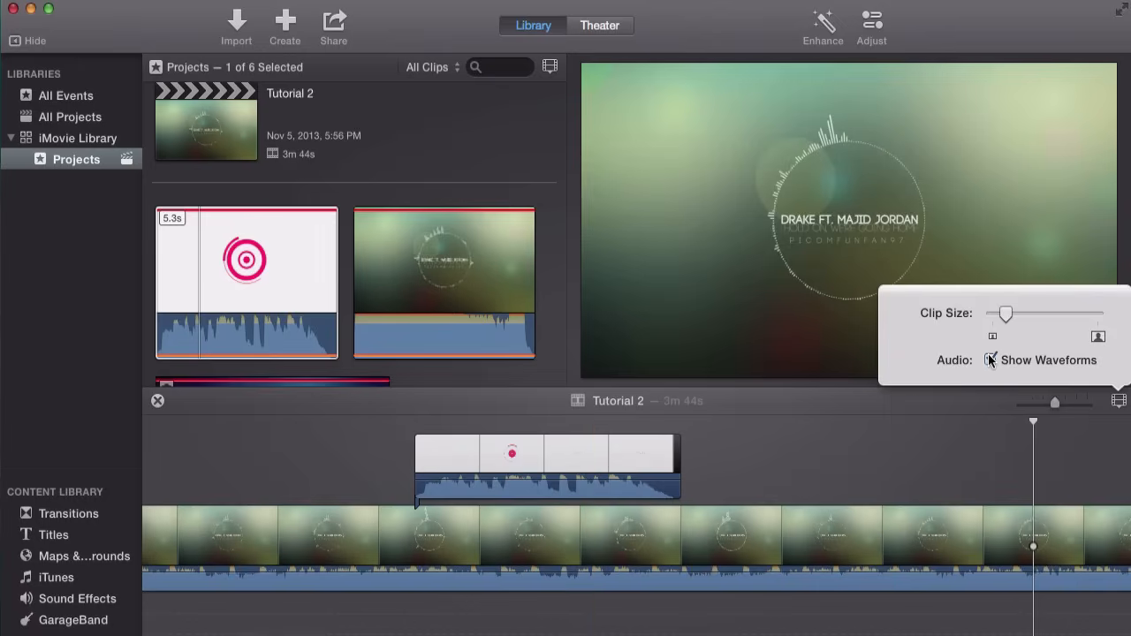
left_click_drag(1004, 315, 994, 315)
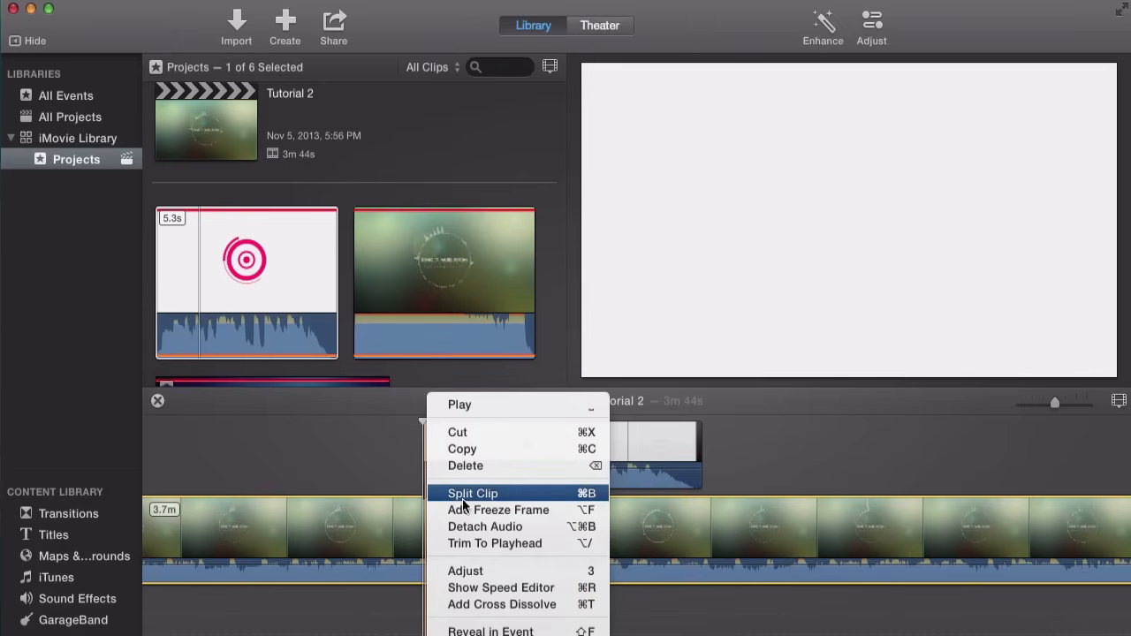
- Split the background clip at the intro's start and end, then select the middle piece
left_click(474, 493)
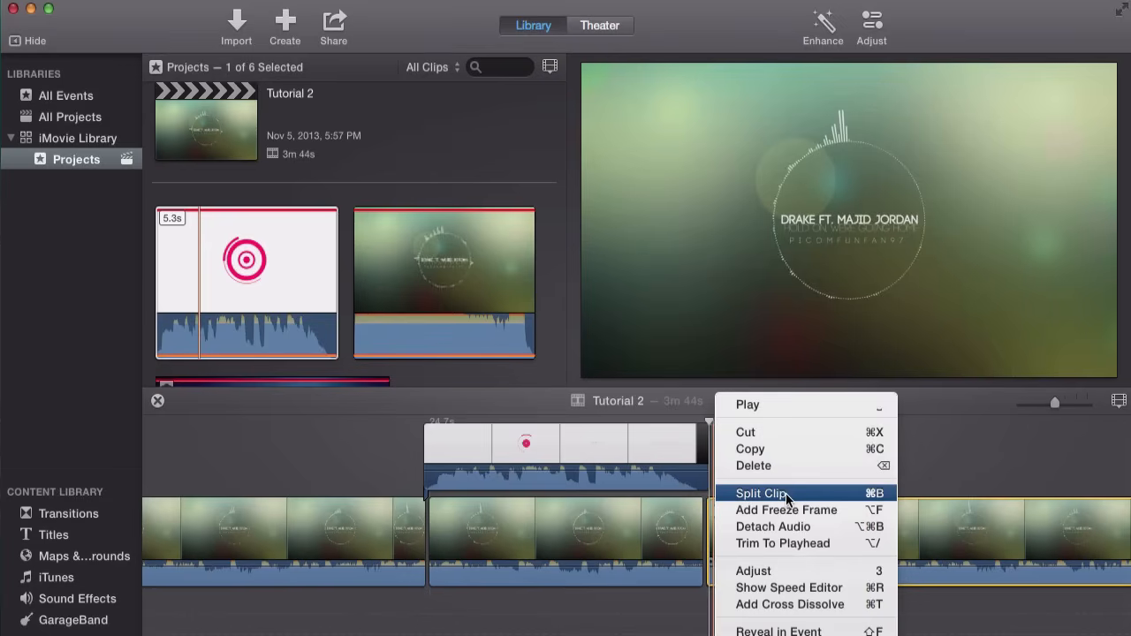
left_click(760, 493)
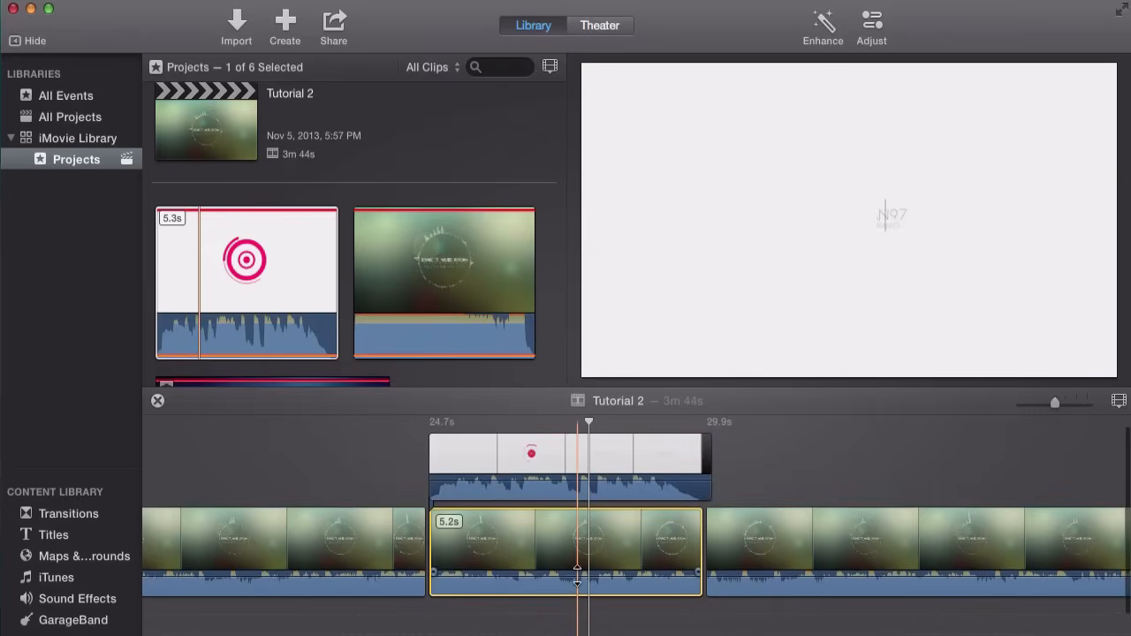
left_click(512, 551)
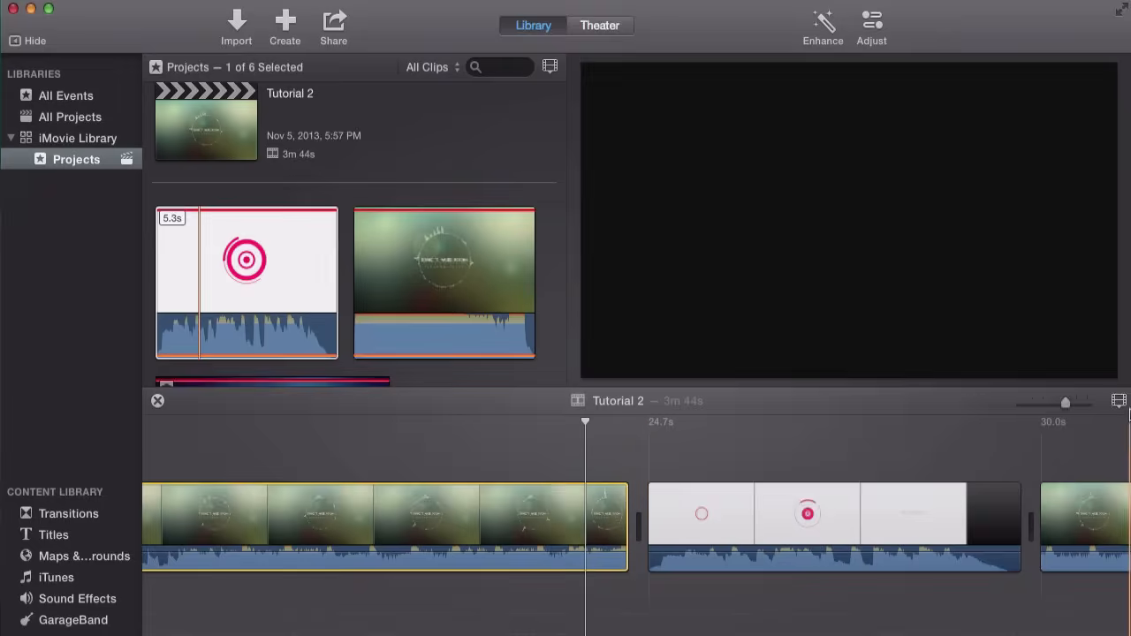
- Give the first background clip's audio a brief fade-out just before the intro
left_click(1118, 400)
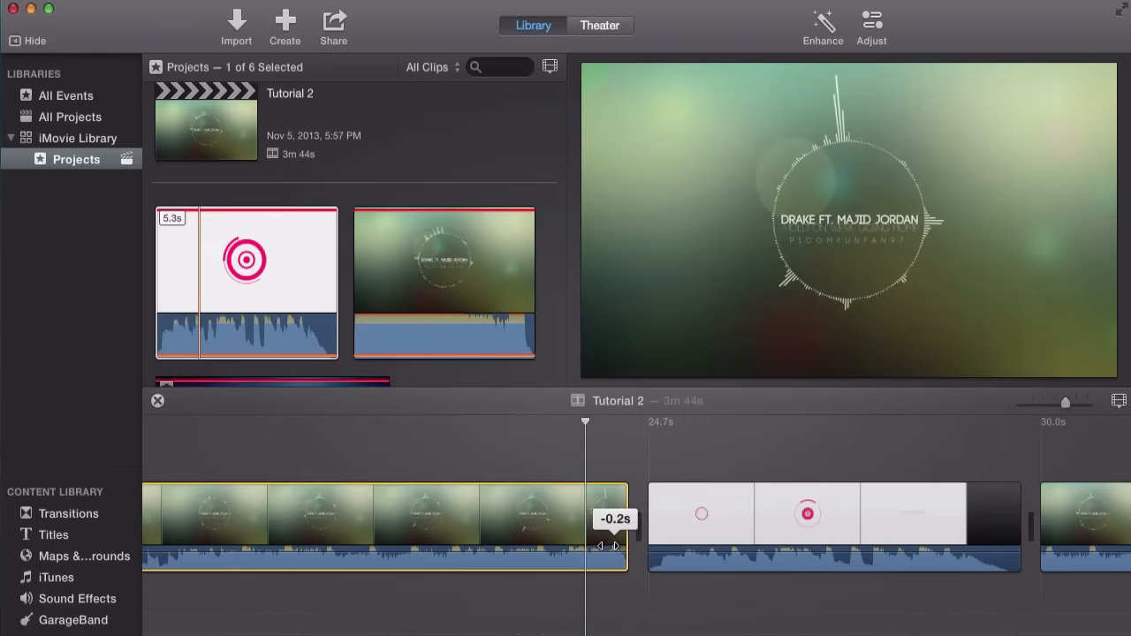
left_click_drag(615, 544, 576, 544)
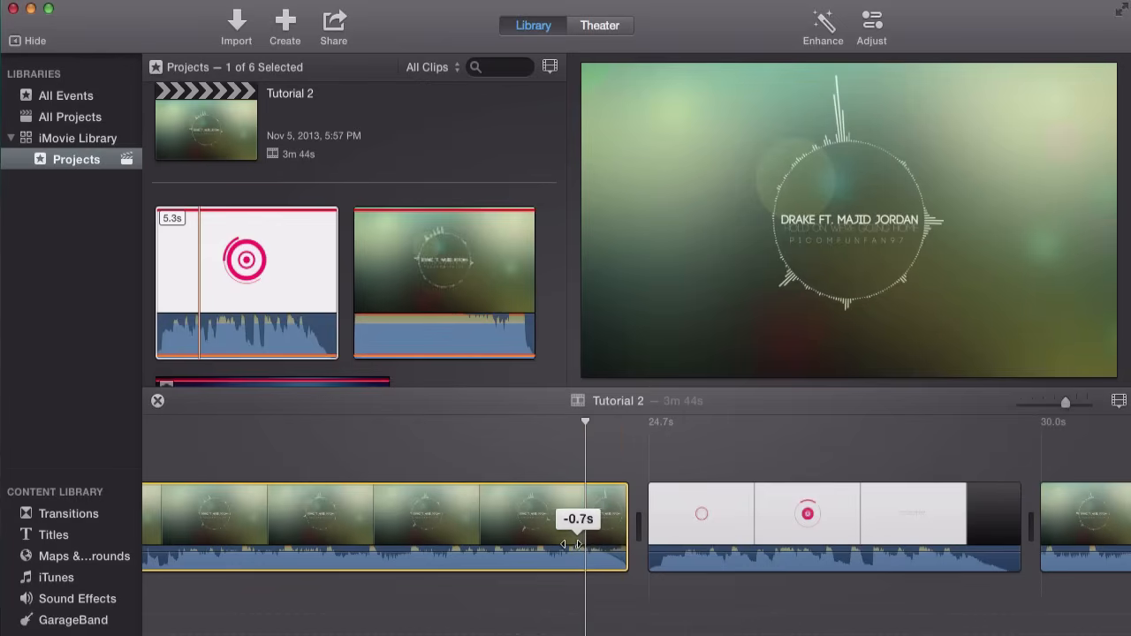
left_click_drag(574, 545, 456, 545)
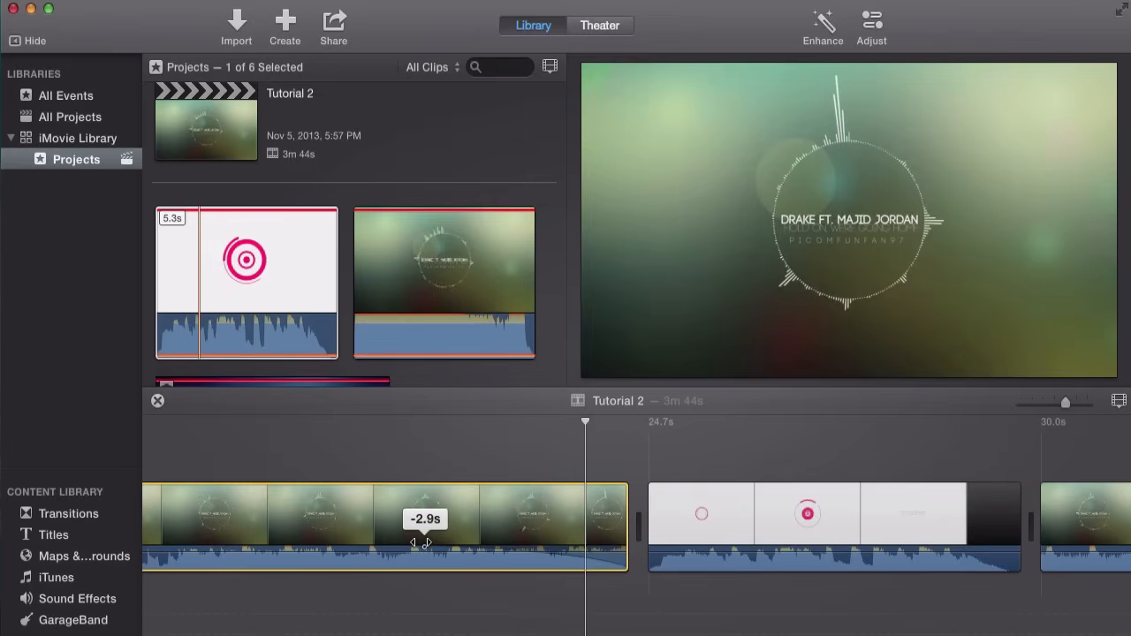
left_click_drag(424, 545, 609, 555)
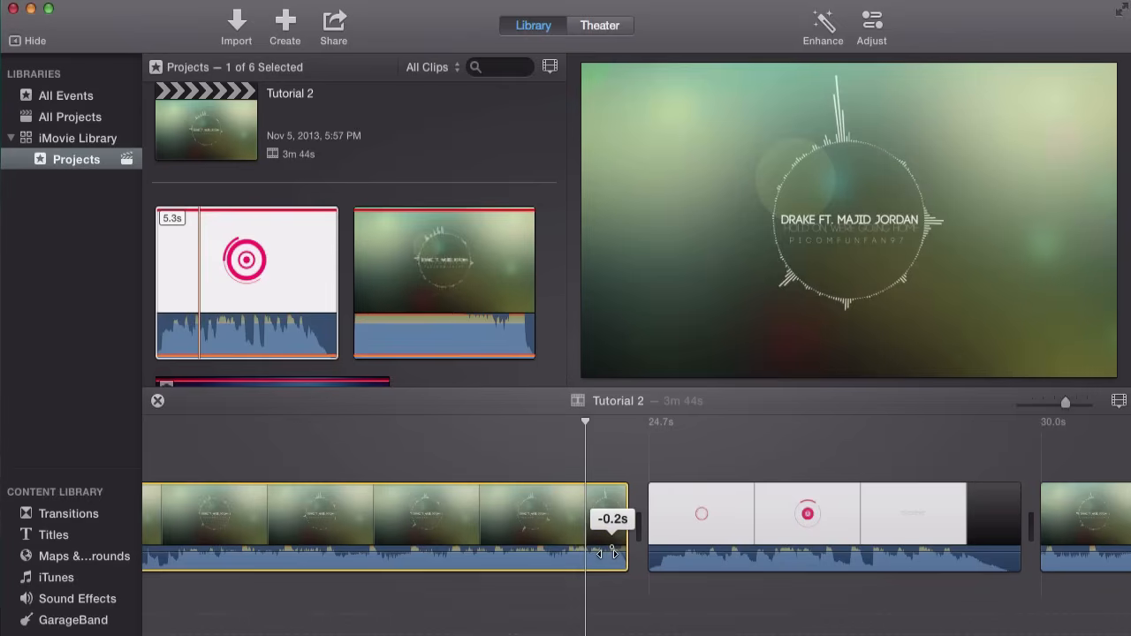
left_click_drag(615, 551, 590, 551)
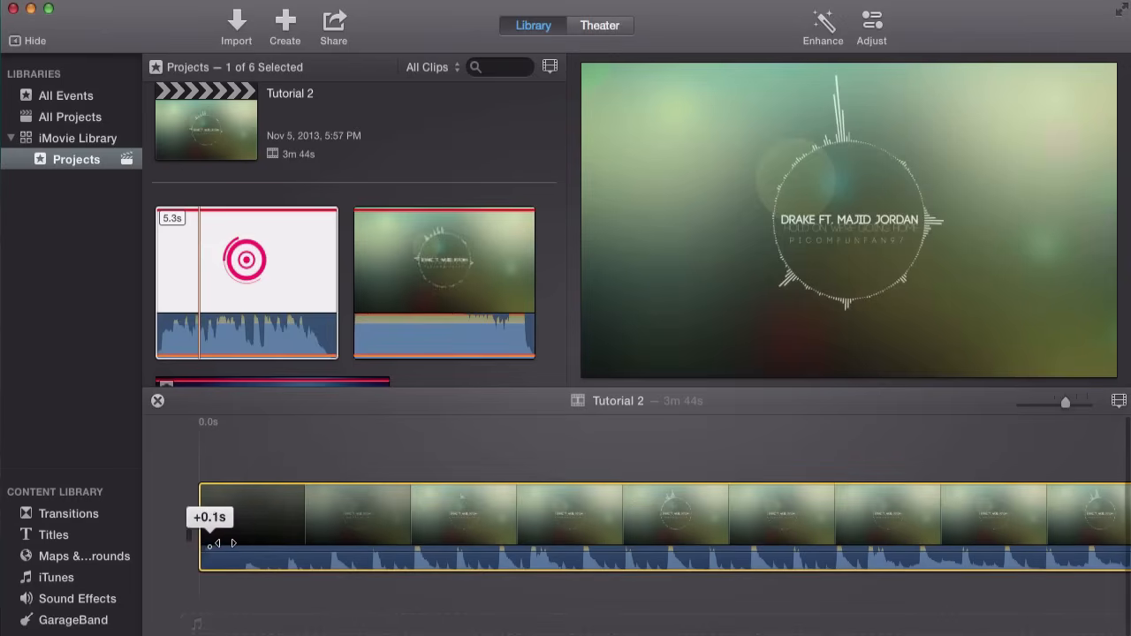
- Add a short audio fade-in at the very start of the project
left_click_drag(208, 544, 272, 544)
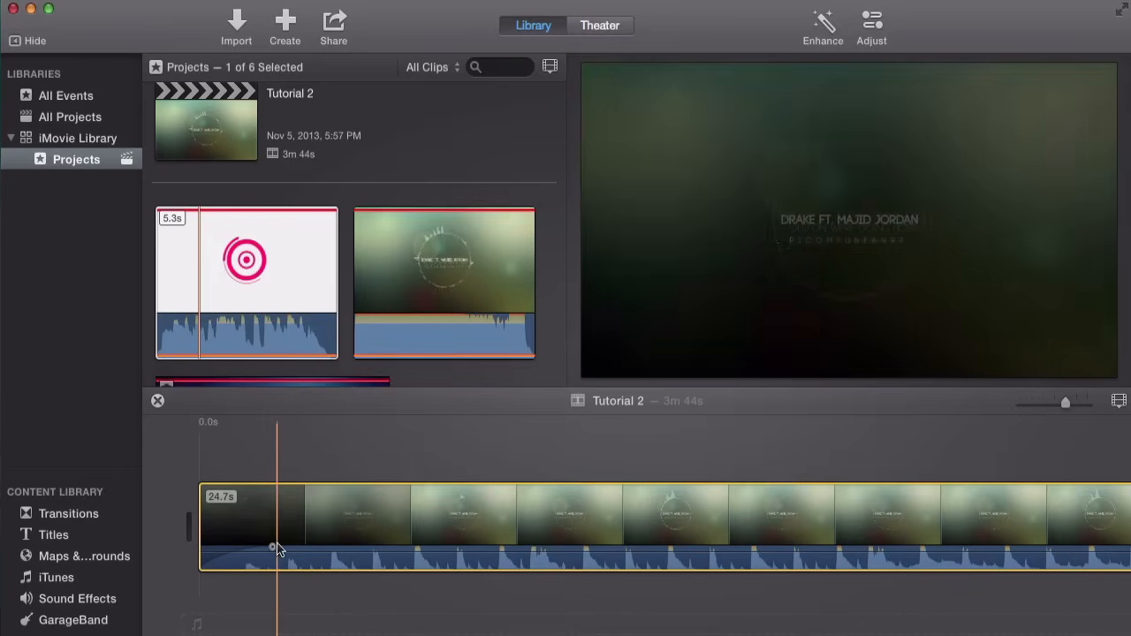
left_click(516, 512)
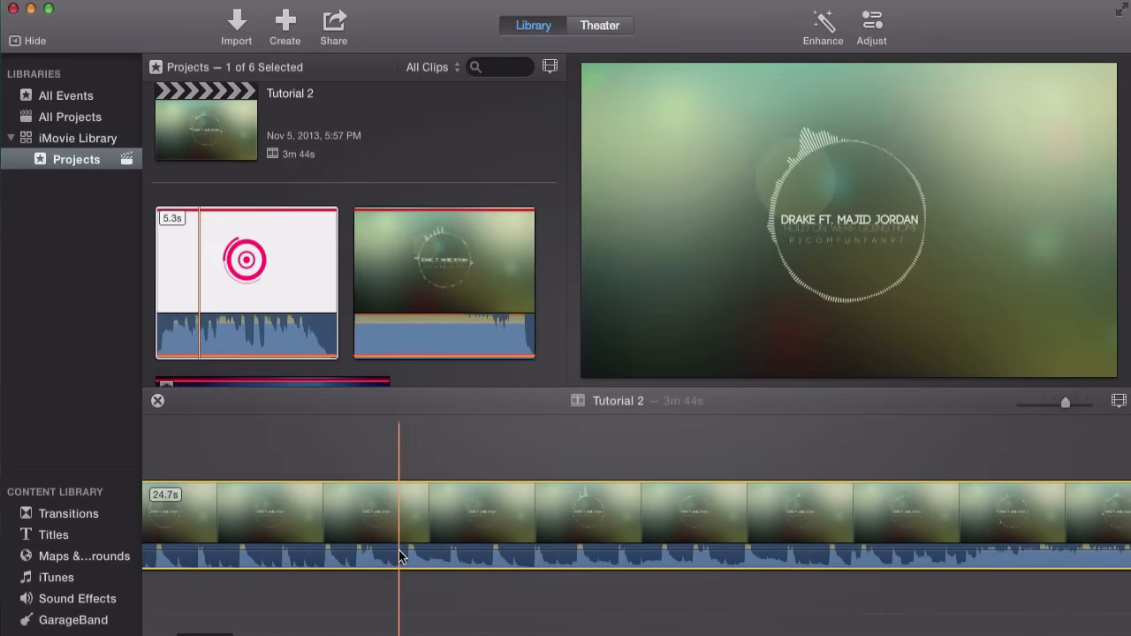
- Lower the opening background clip's volume by dragging its volume line down
left_click(566, 557)
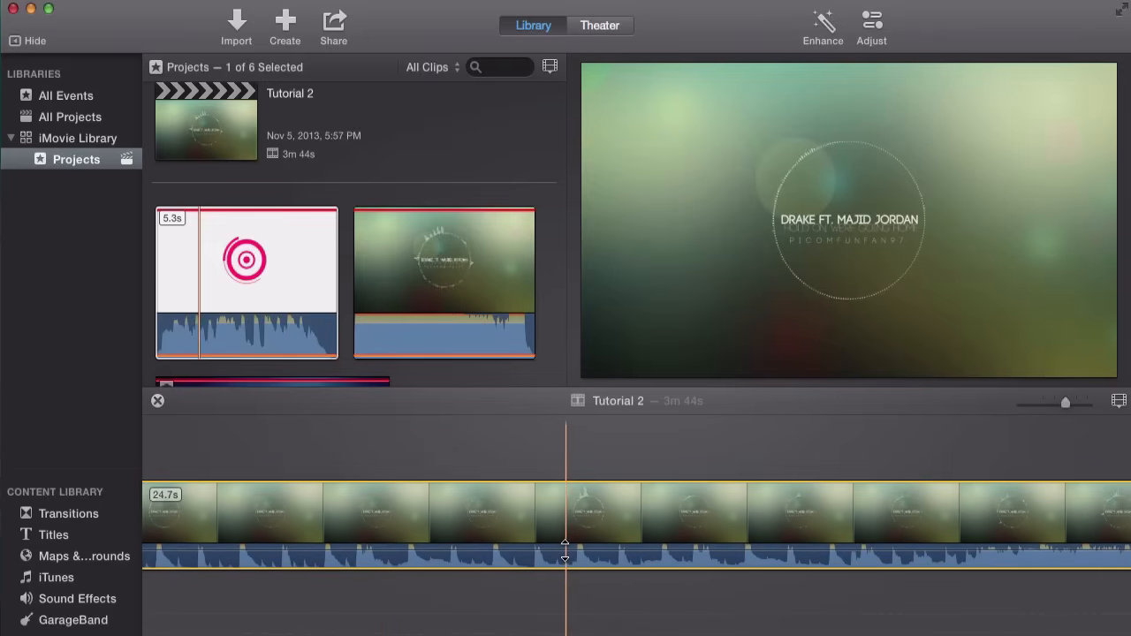
left_click_drag(565, 541, 555, 541)
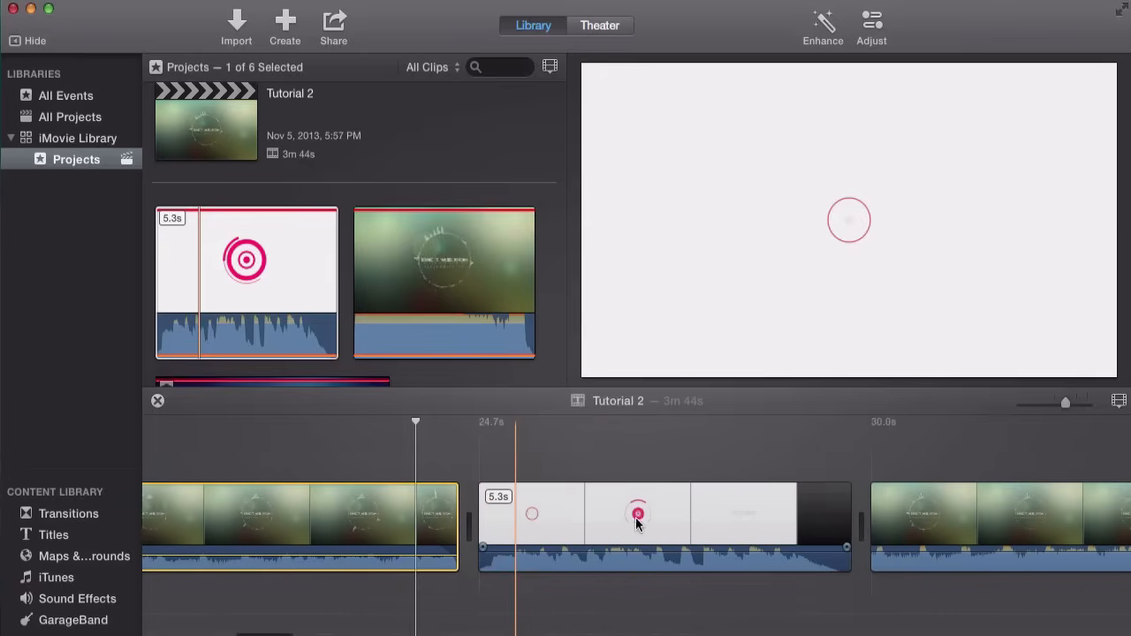
- Show the Speed Editor on the intro clip and drag its speed handle
right_click(637, 512)
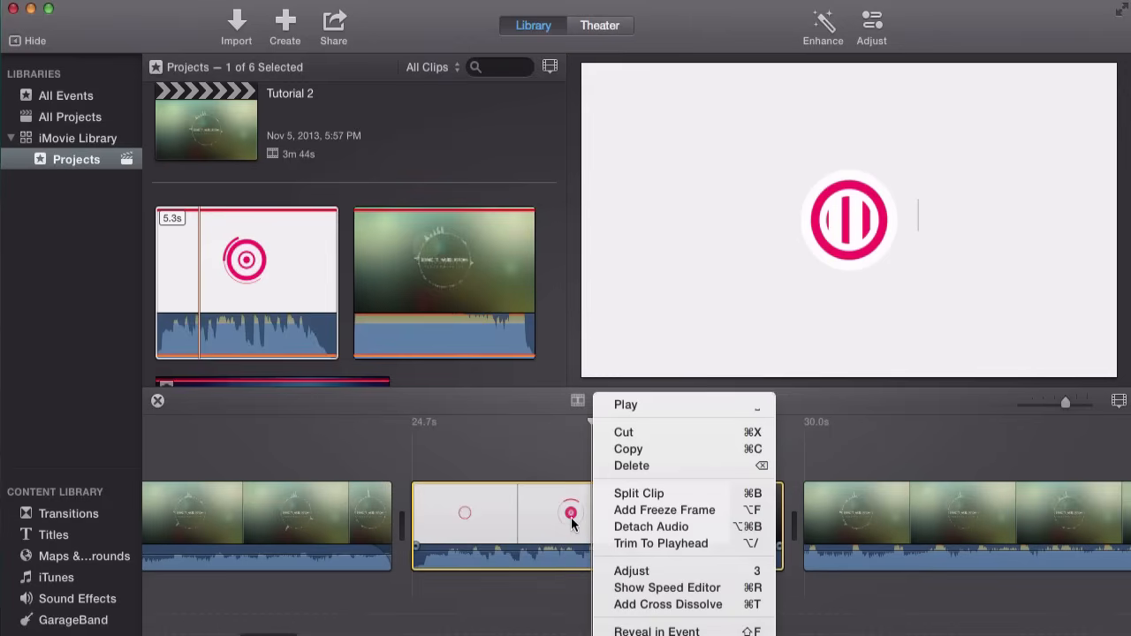
mouse_move(559, 526)
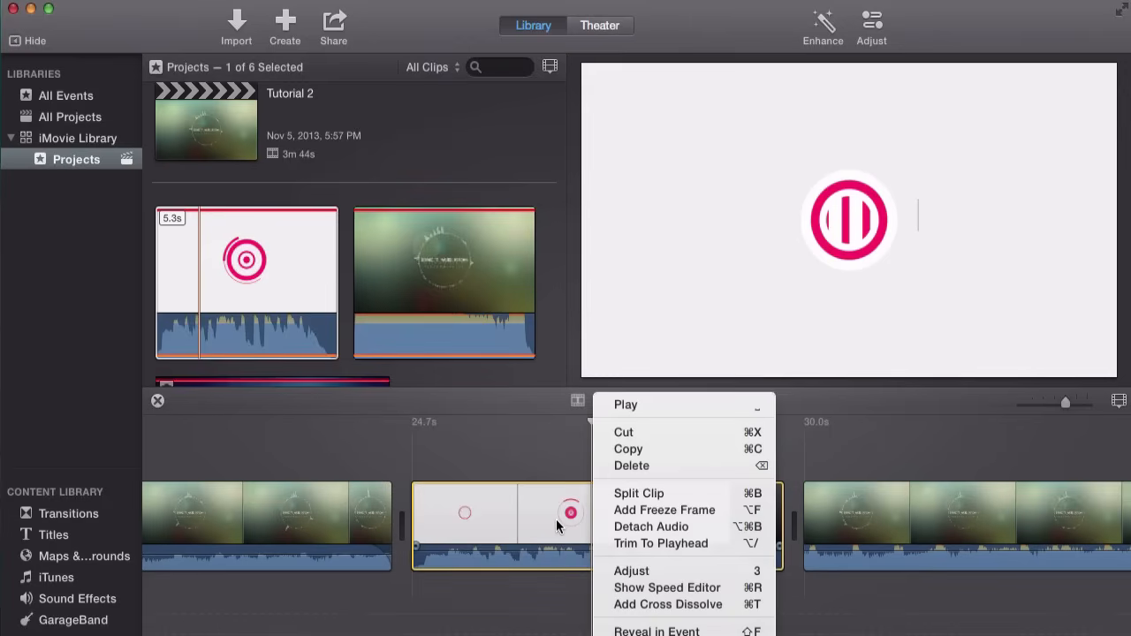
mouse_move(672, 587)
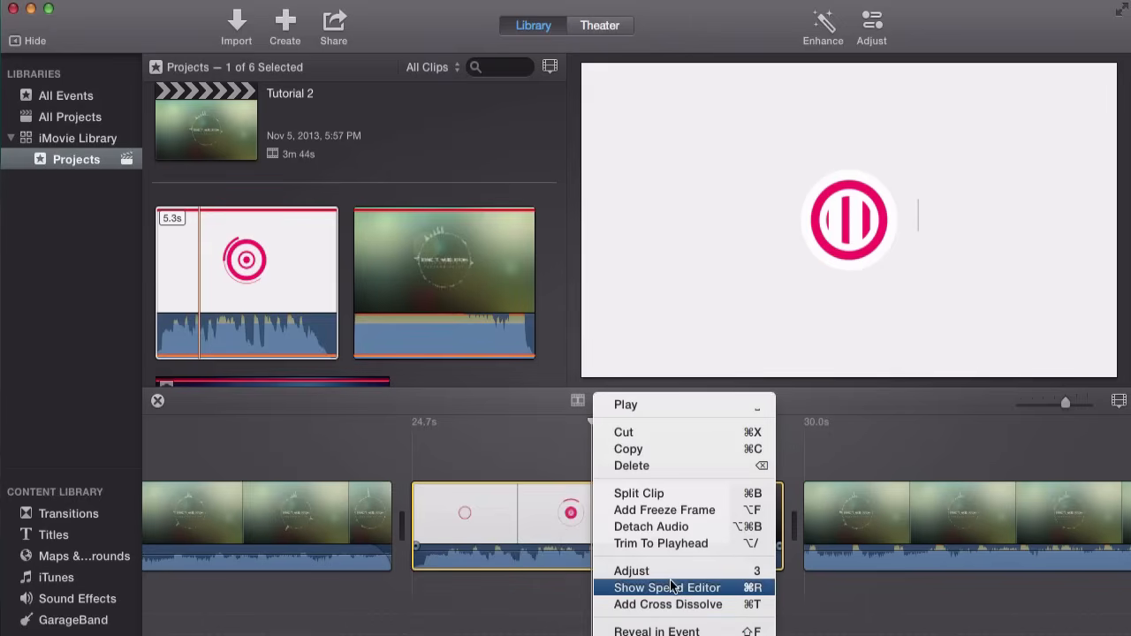
left_click(668, 587)
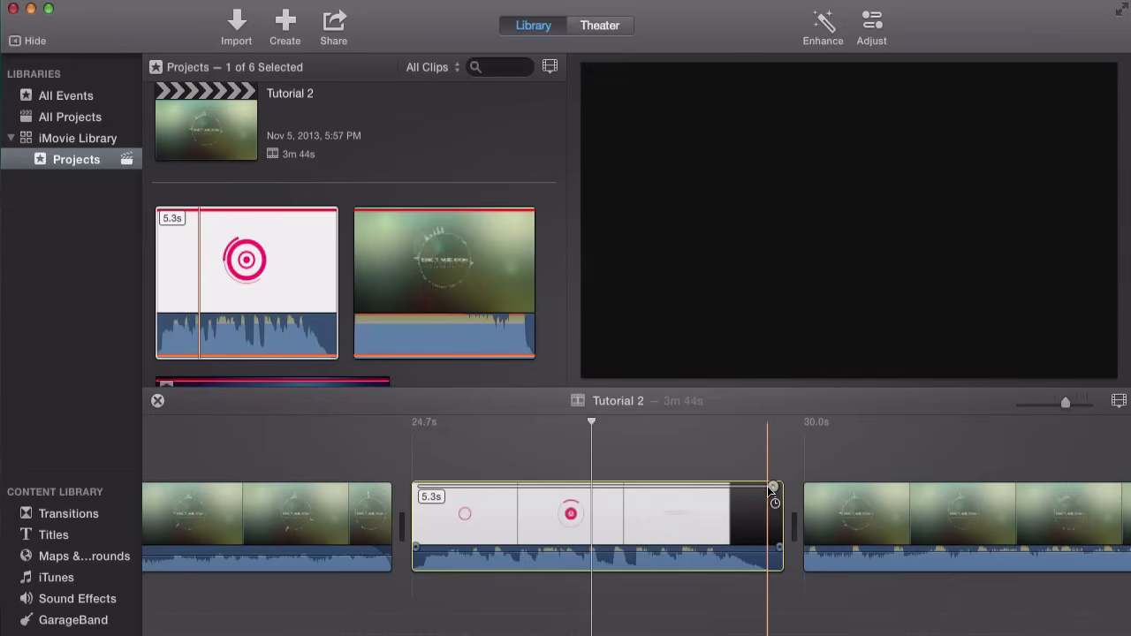
left_click_drag(774, 527, 668, 526)
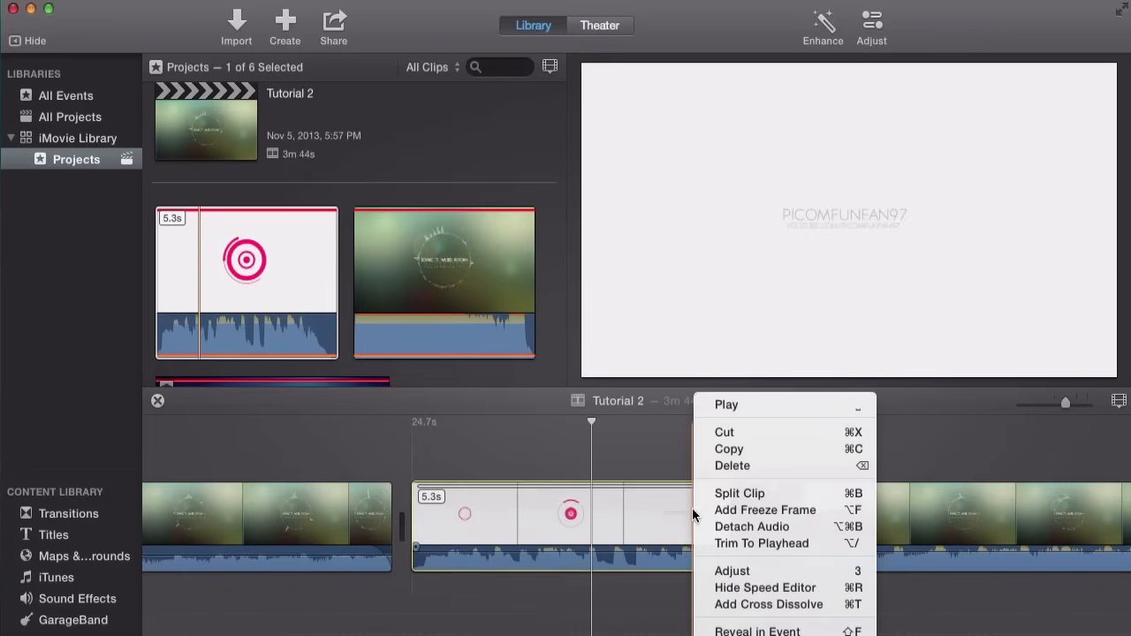
mouse_move(764, 587)
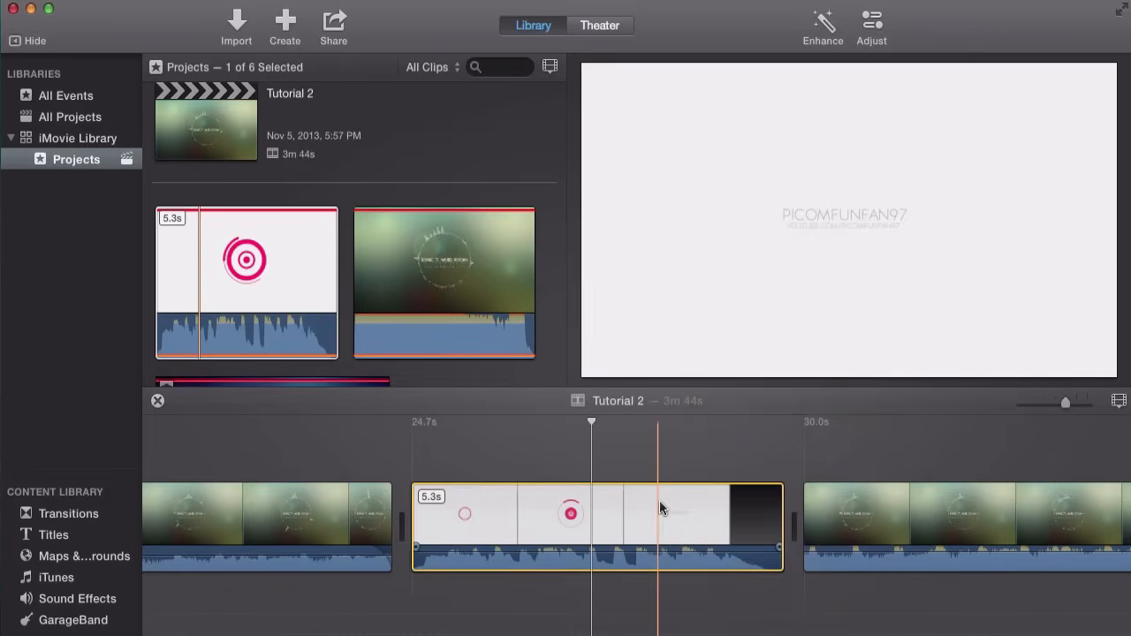
right_click(663, 509)
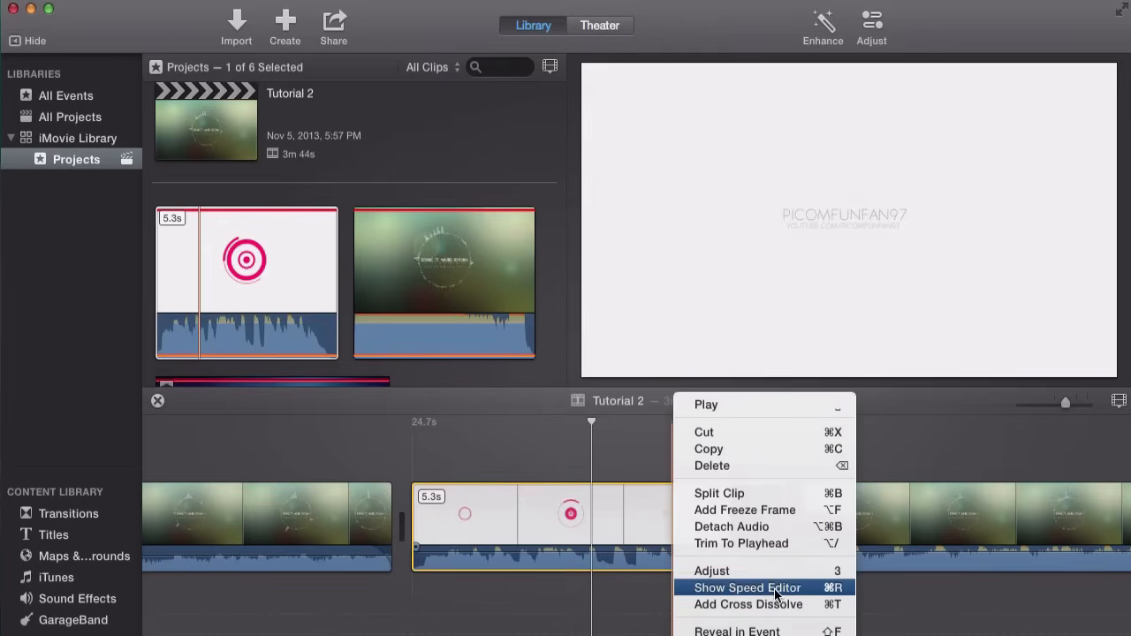
left_click(747, 587)
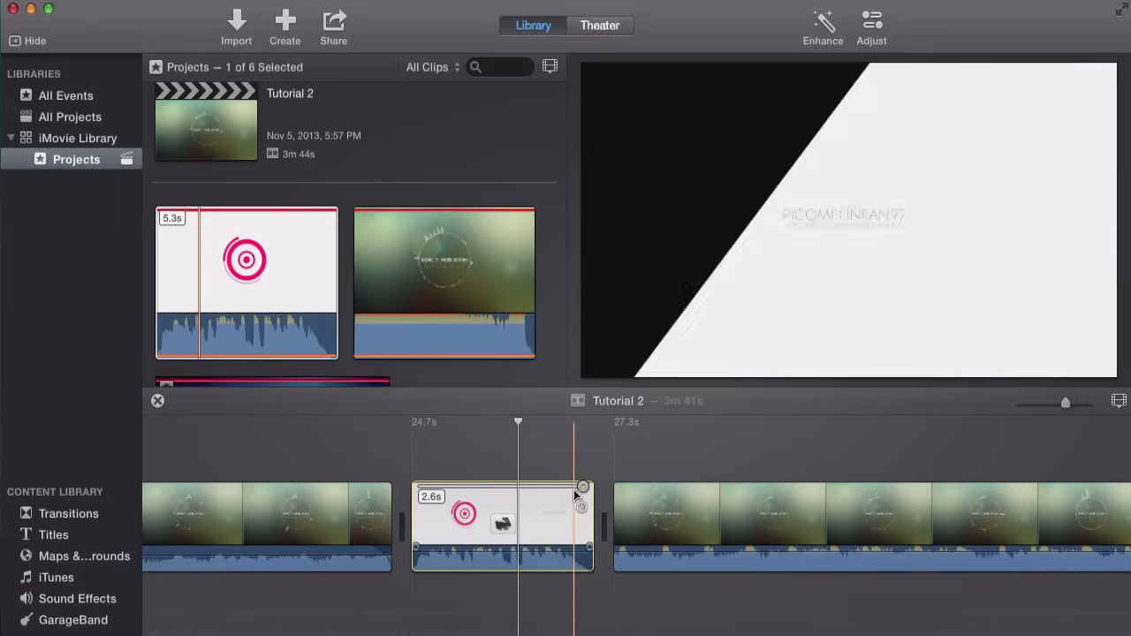
- Retime the intro clip with the speed handle, ending at about 3.9 seconds
left_click_drag(584, 486, 690, 486)
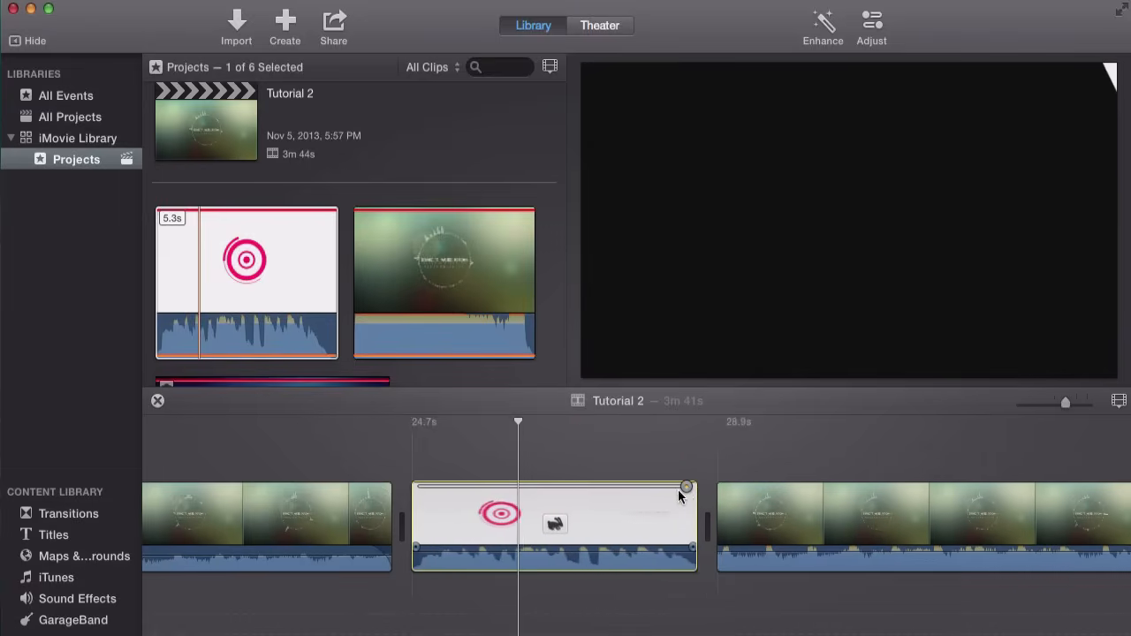
left_click_drag(687, 488, 679, 487)
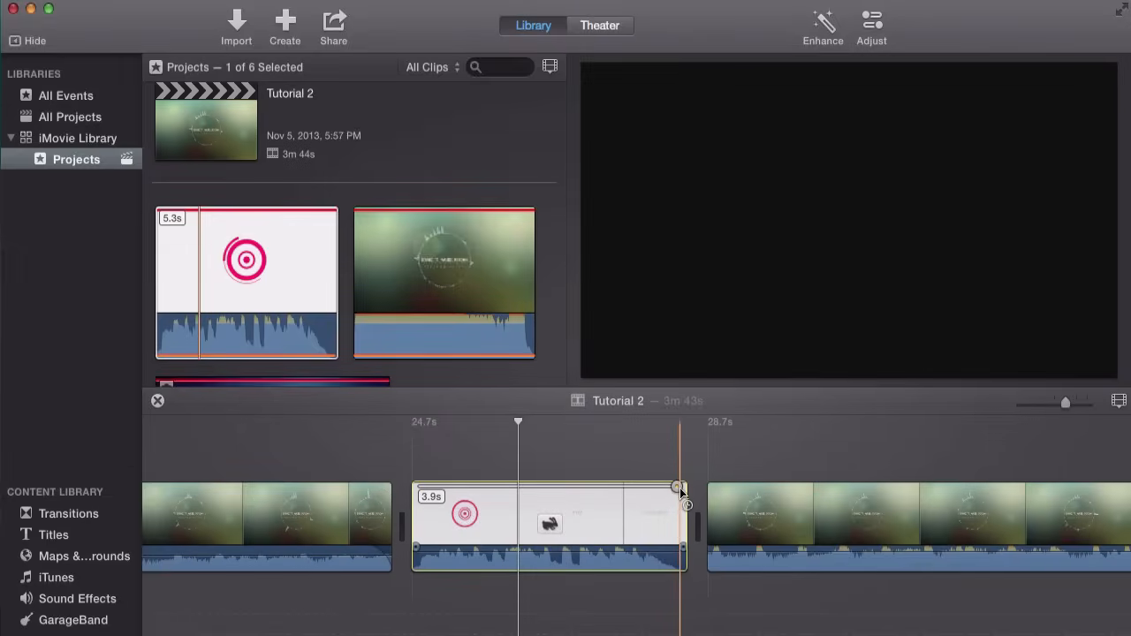
left_click_drag(681, 492, 848, 491)
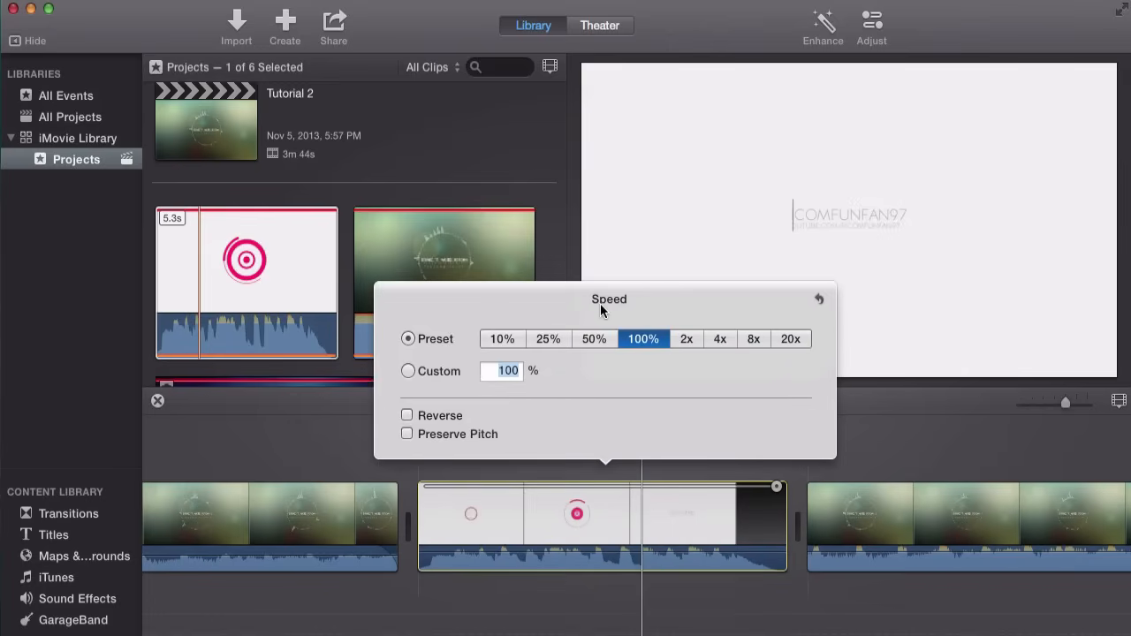
mouse_move(693, 344)
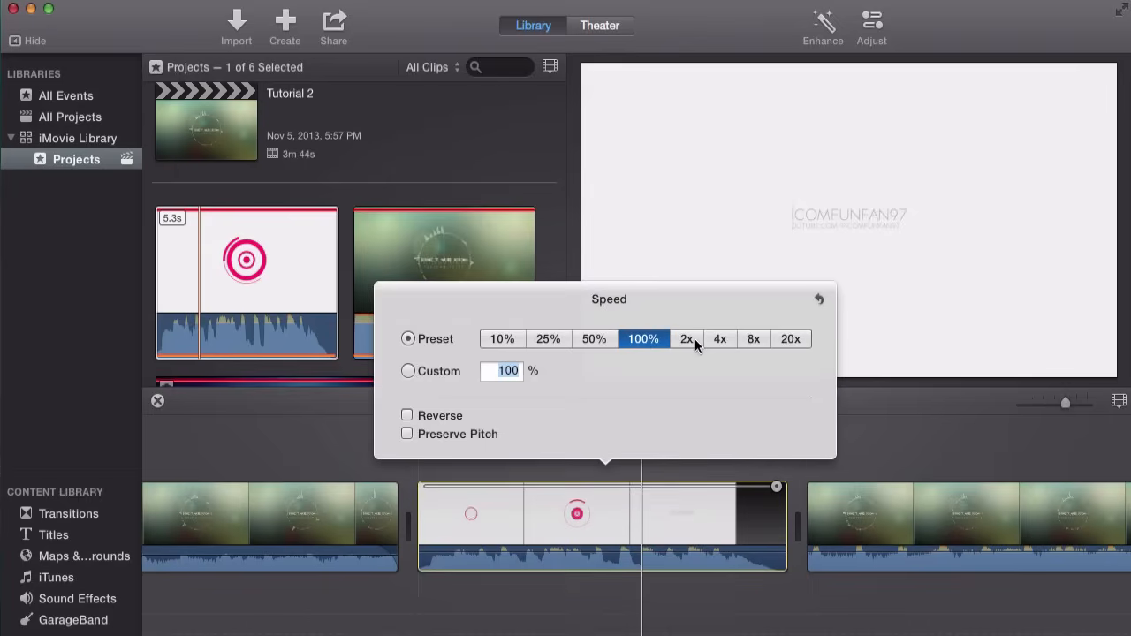
- Try the 2x, 8x and 10% speed presets on the intro clip, then choose Custom
left_click(686, 339)
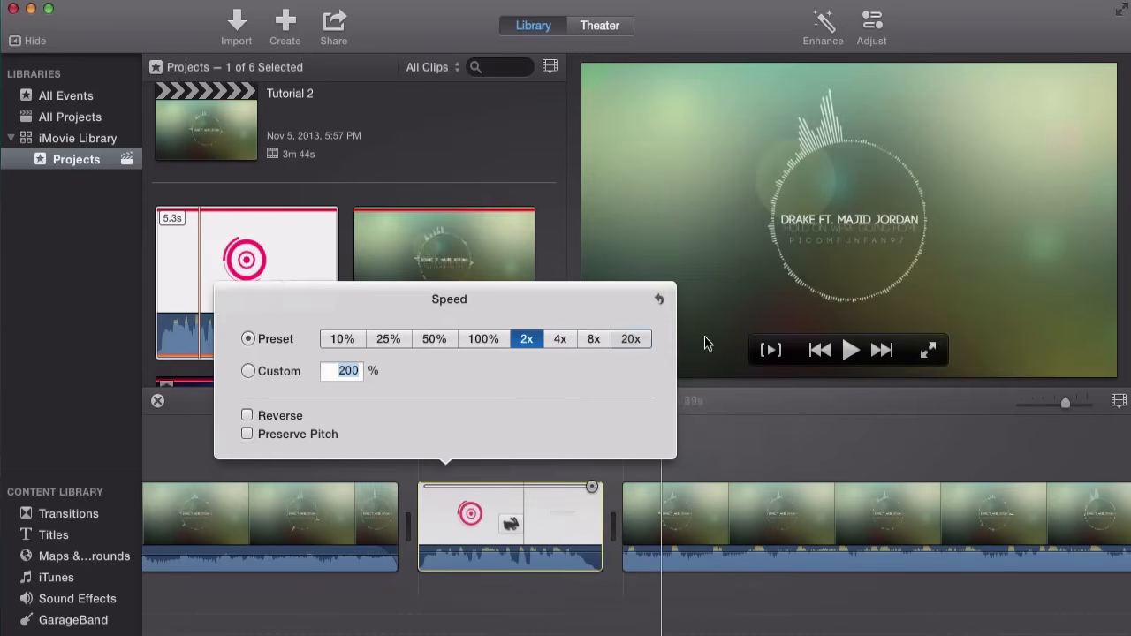
left_click(594, 339)
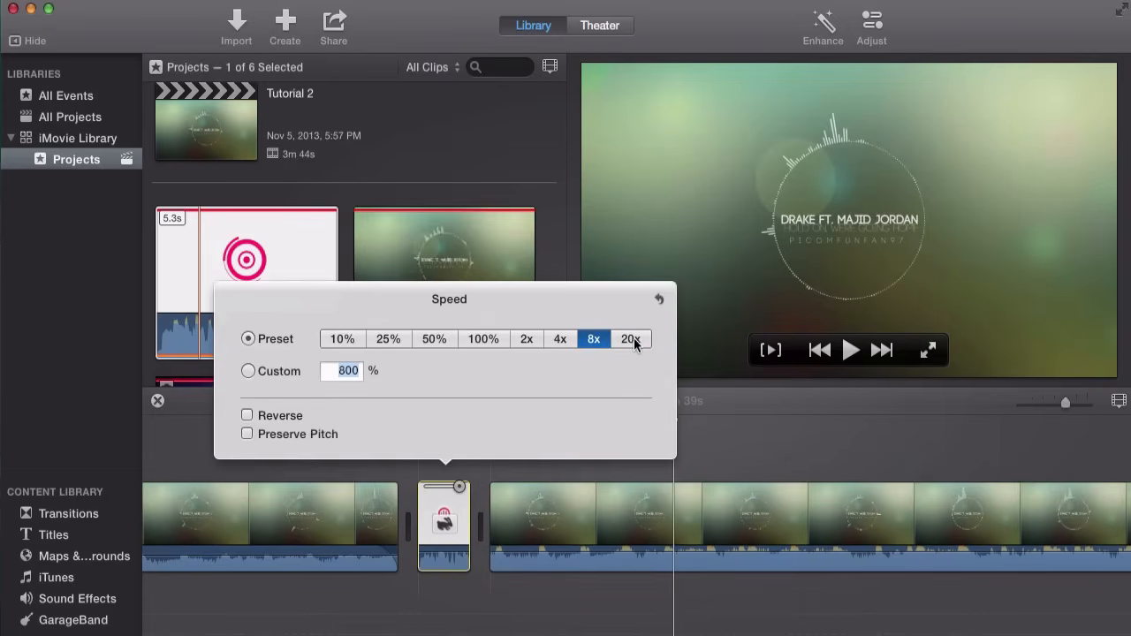
left_click(796, 339)
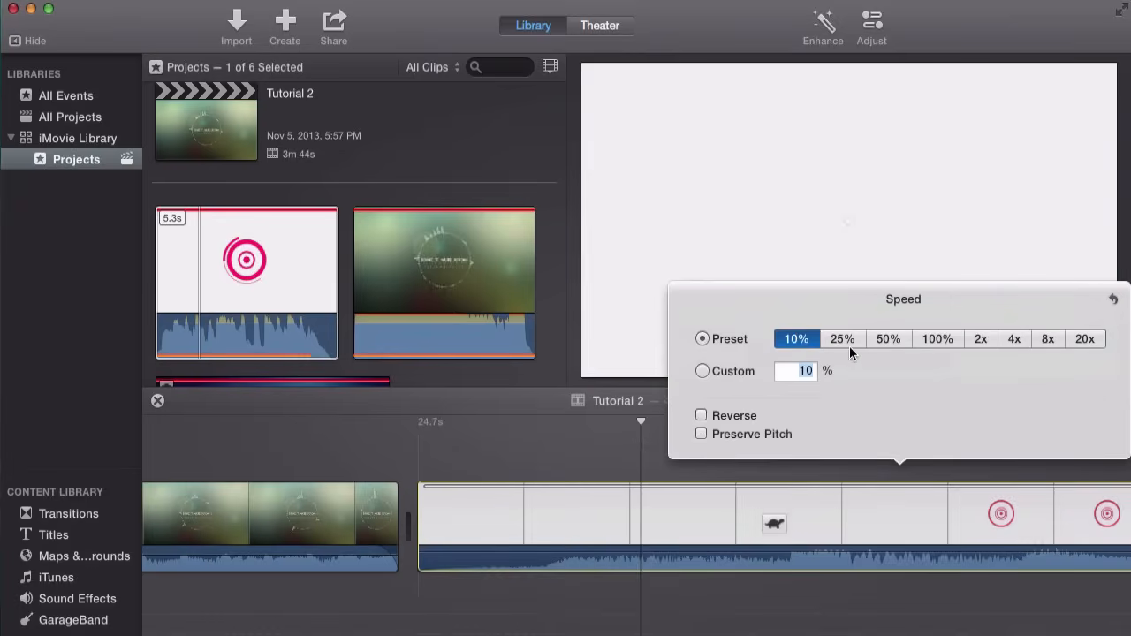
left_click(704, 371)
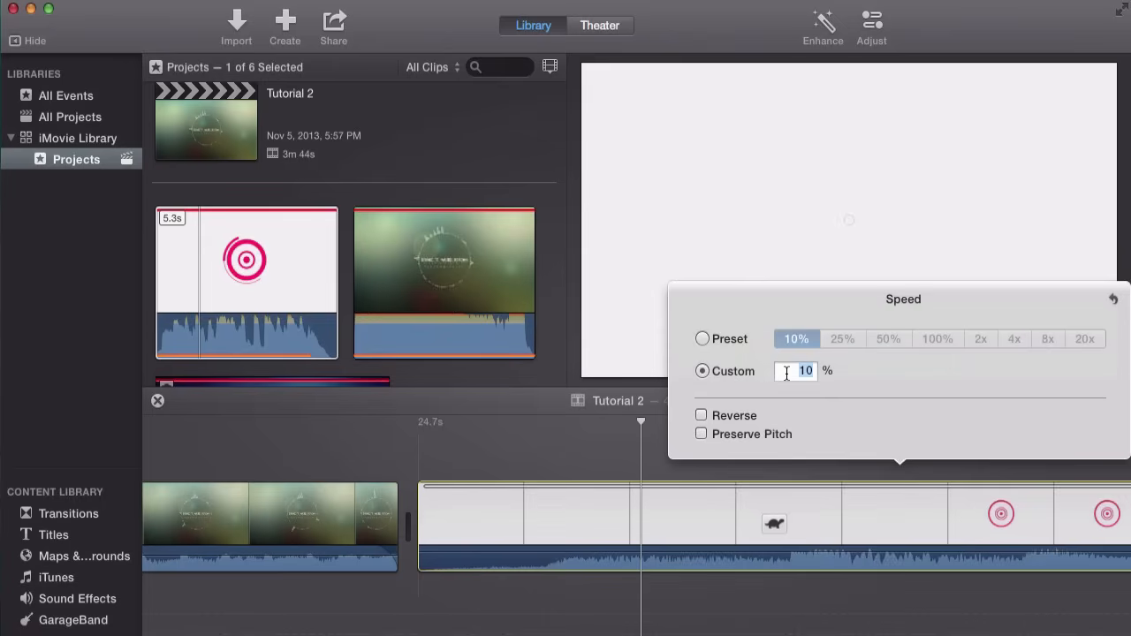
mouse_move(968, 362)
type("20")
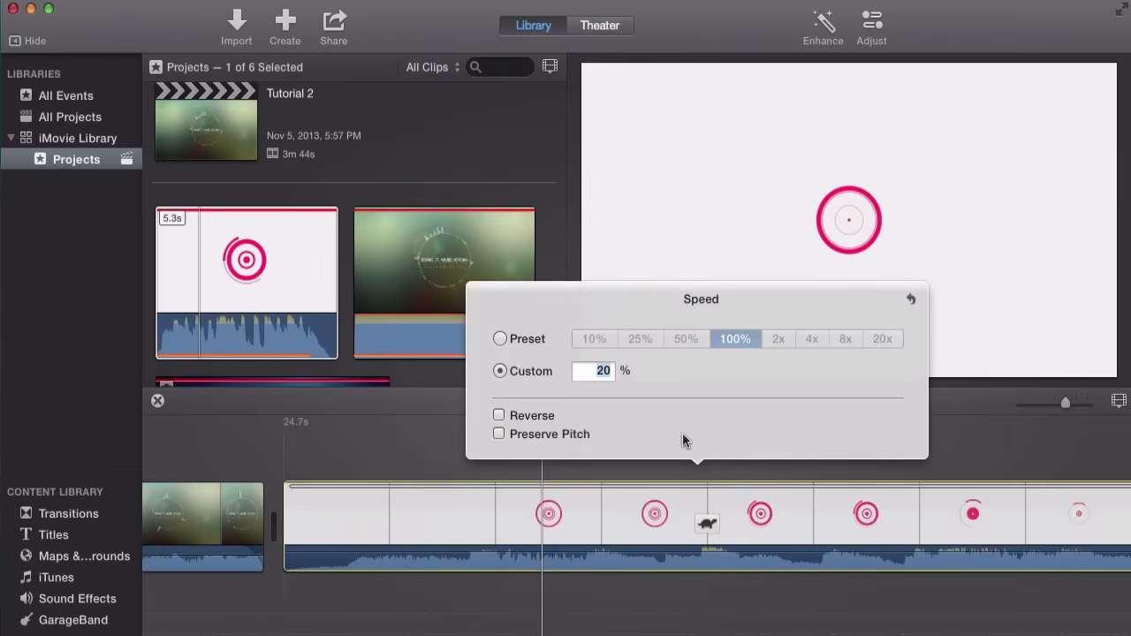
- Toggle Reverse and Preserve Pitch on and off for the intro clip
left_click(498, 415)
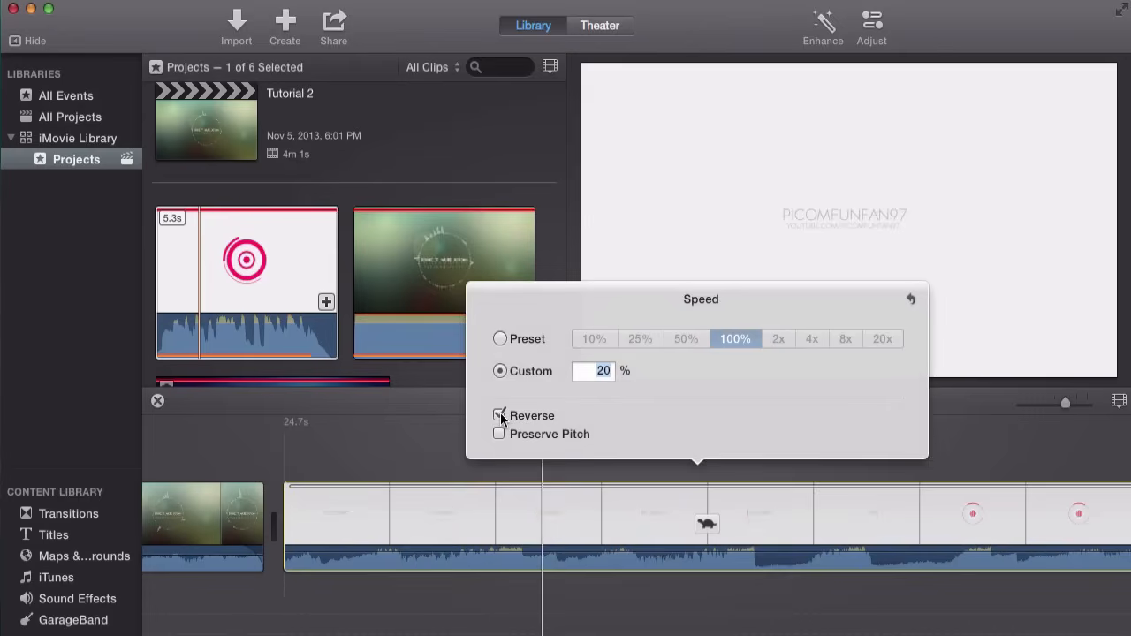
left_click(499, 416)
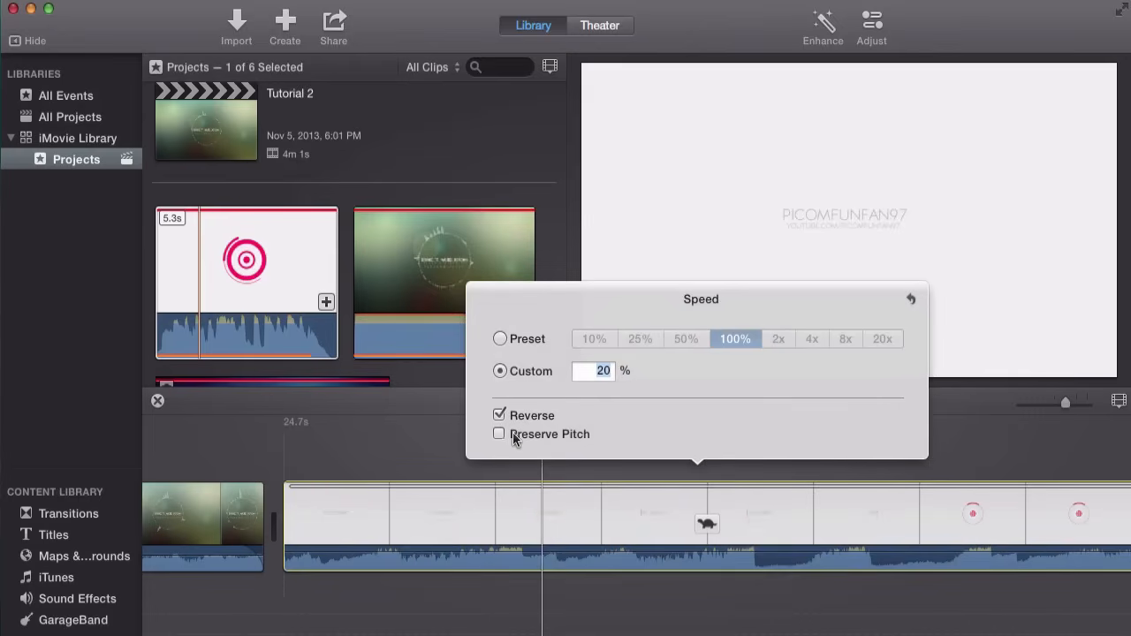
left_click(498, 434)
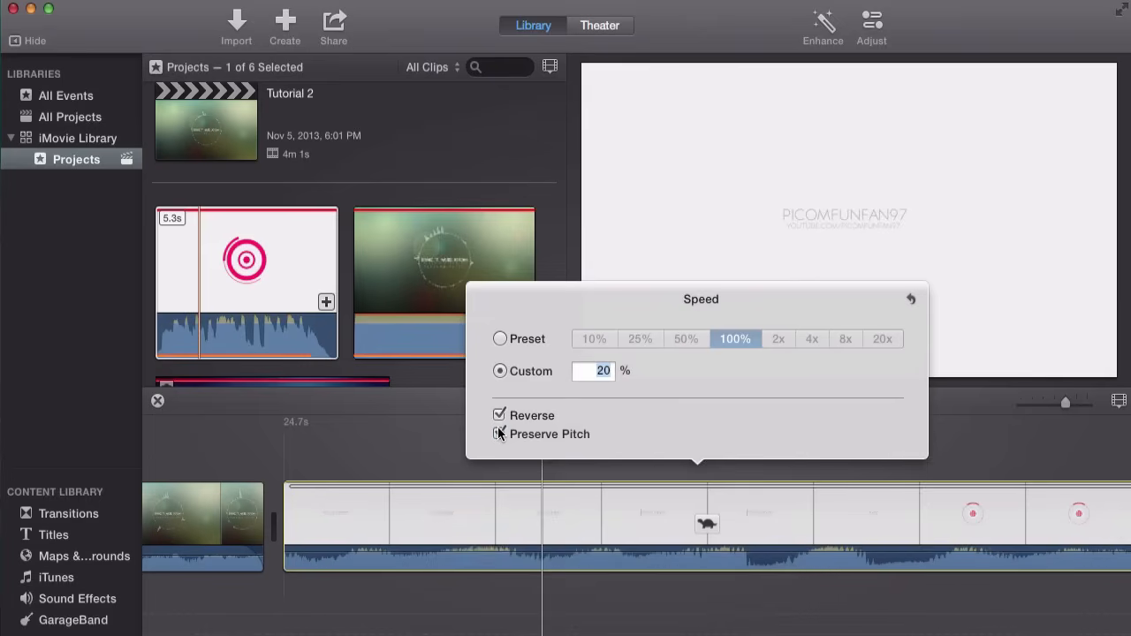
left_click(499, 435)
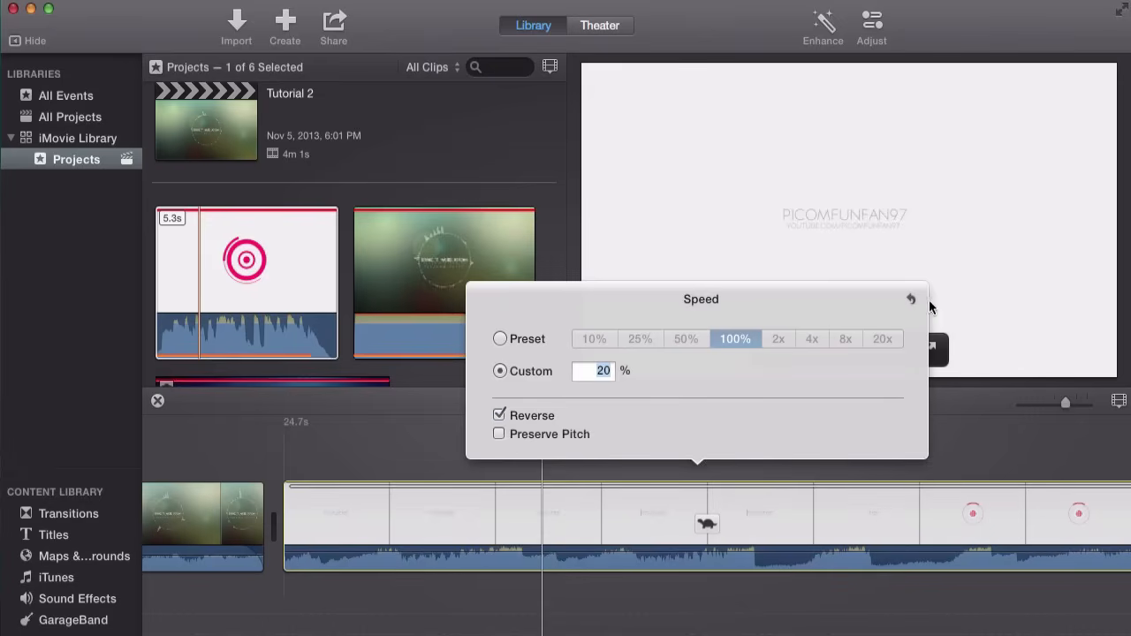
mouse_move(905, 304)
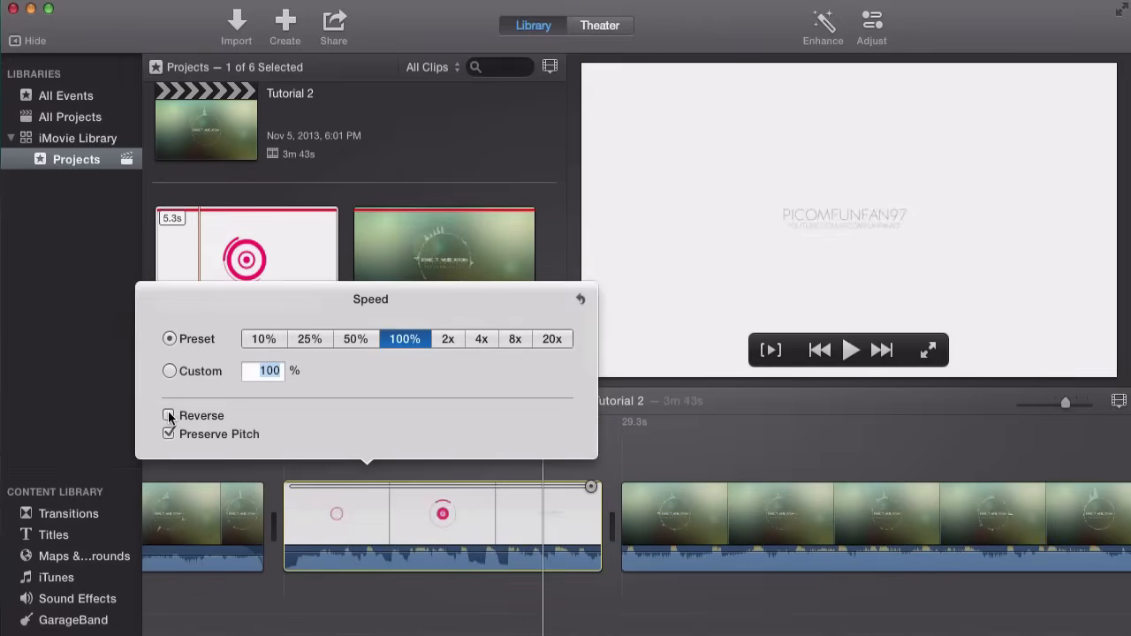
- Reverse the intro clip, play it back, and turn Preserve Pitch off in its speed options
left_click(169, 416)
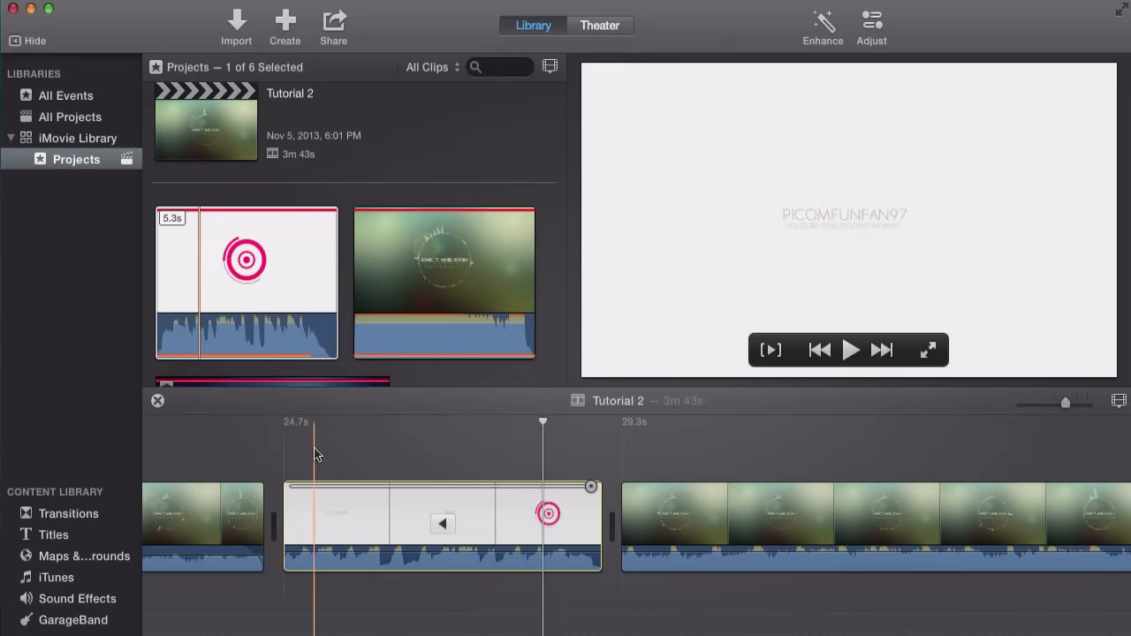
left_click(850, 350)
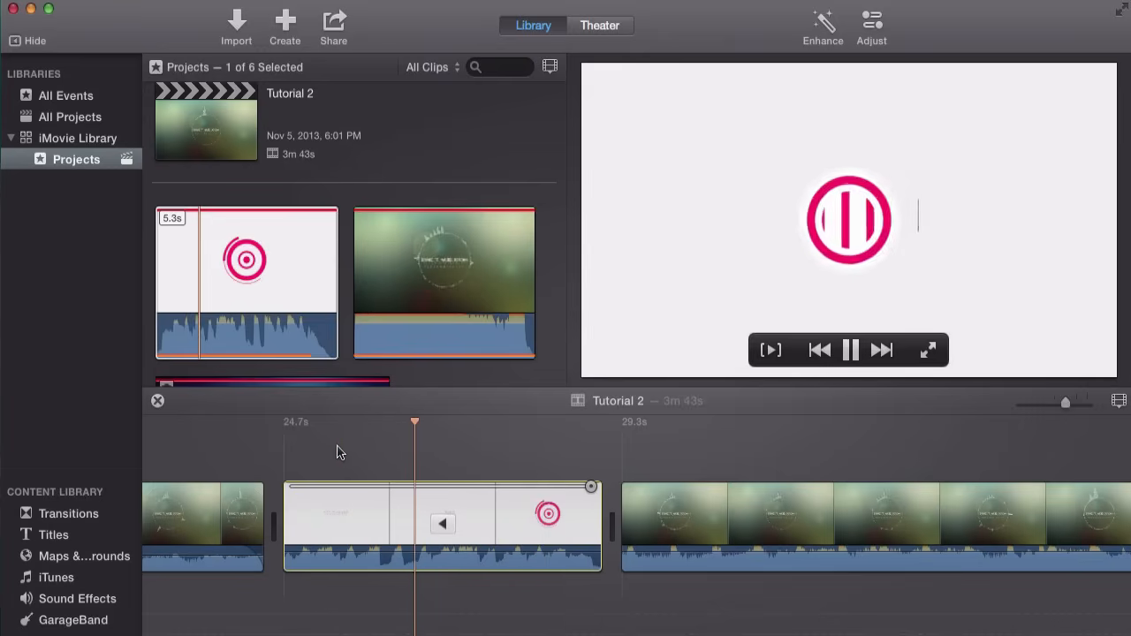
right_click(398, 513)
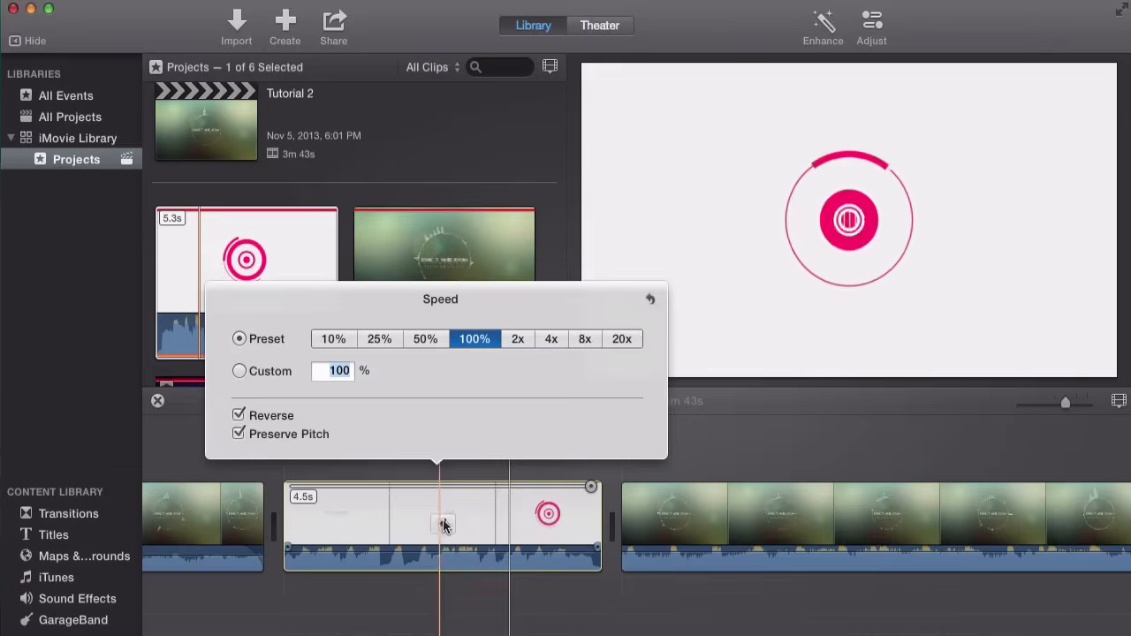
left_click(239, 415)
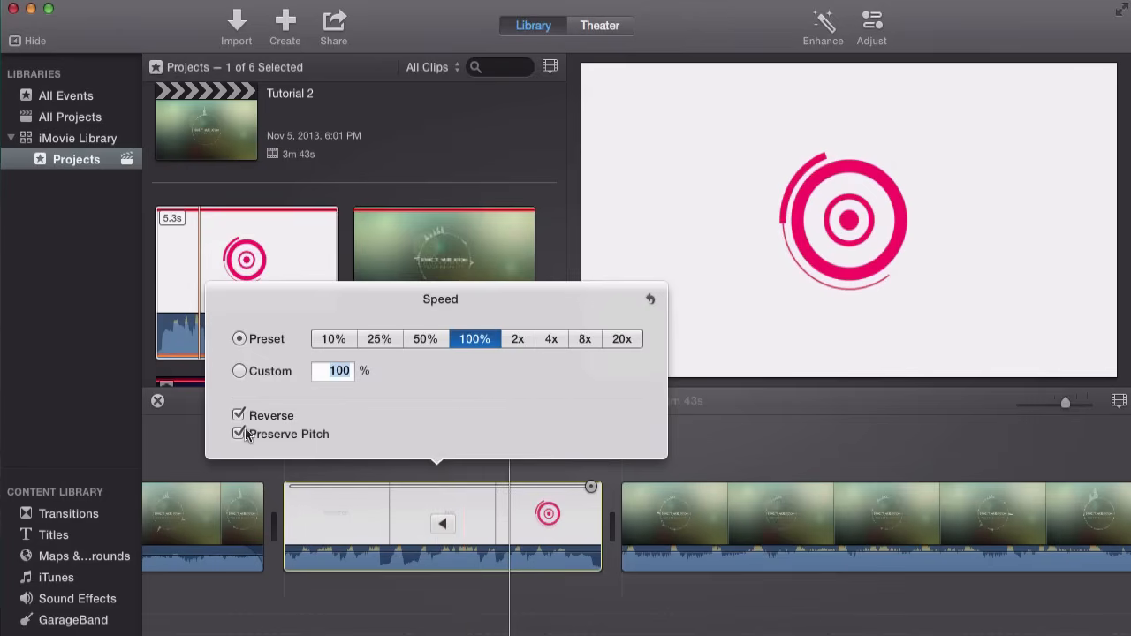
left_click(238, 435)
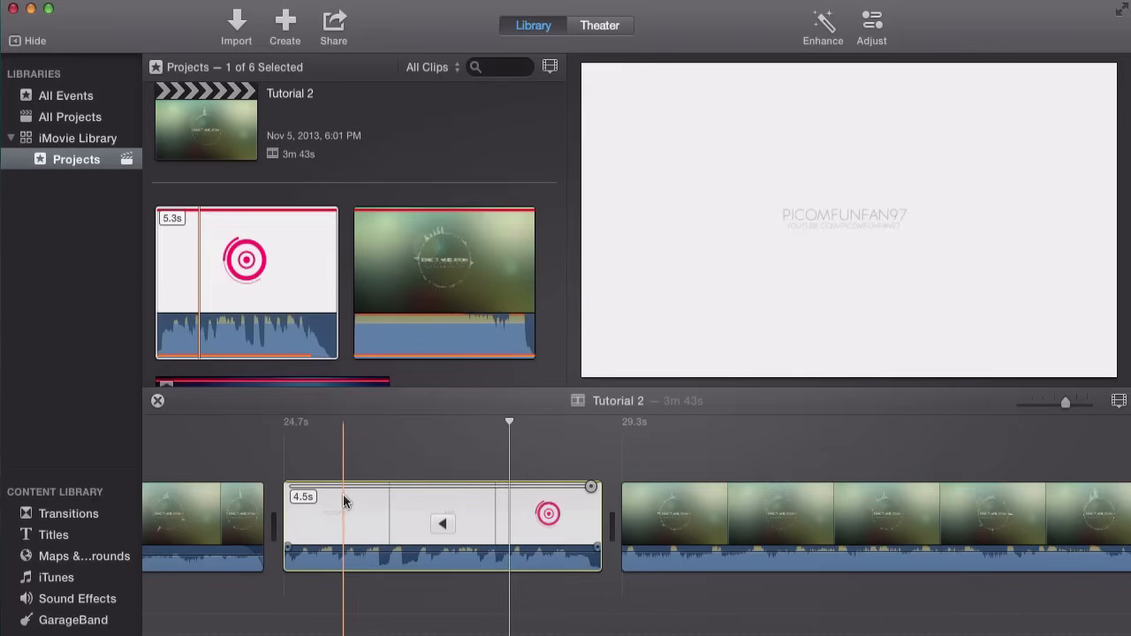
left_click(442, 523)
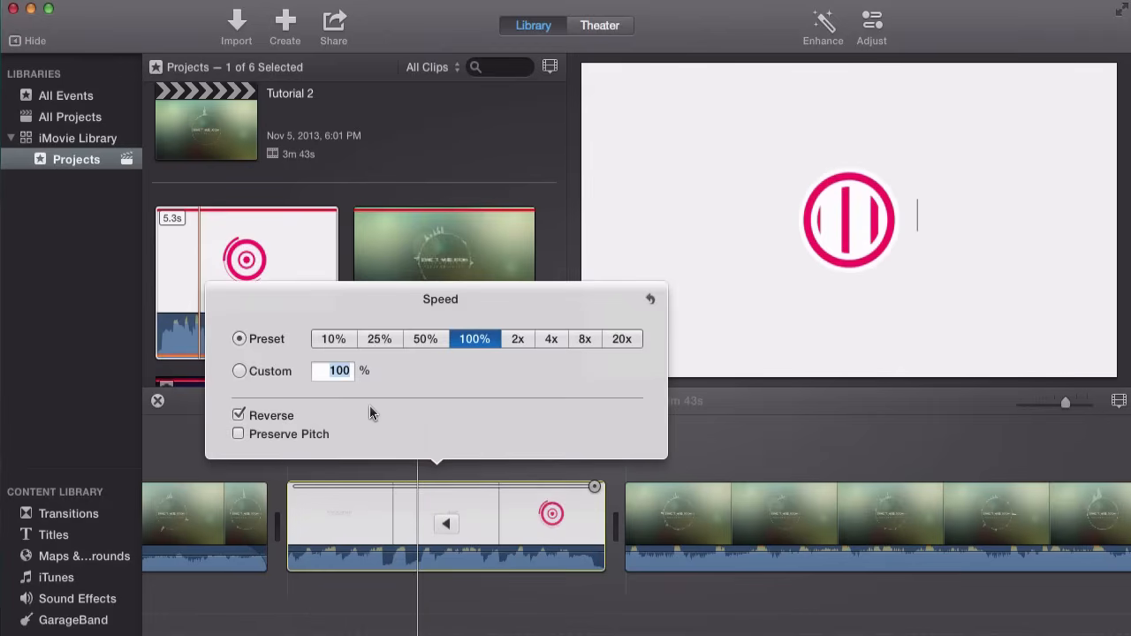
mouse_move(237, 362)
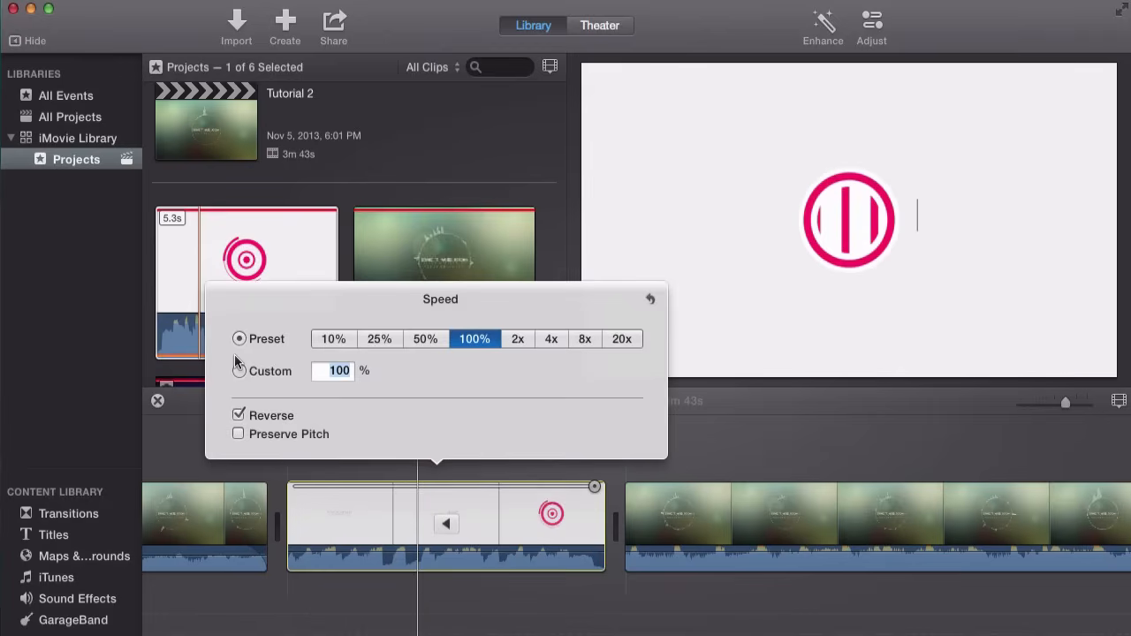